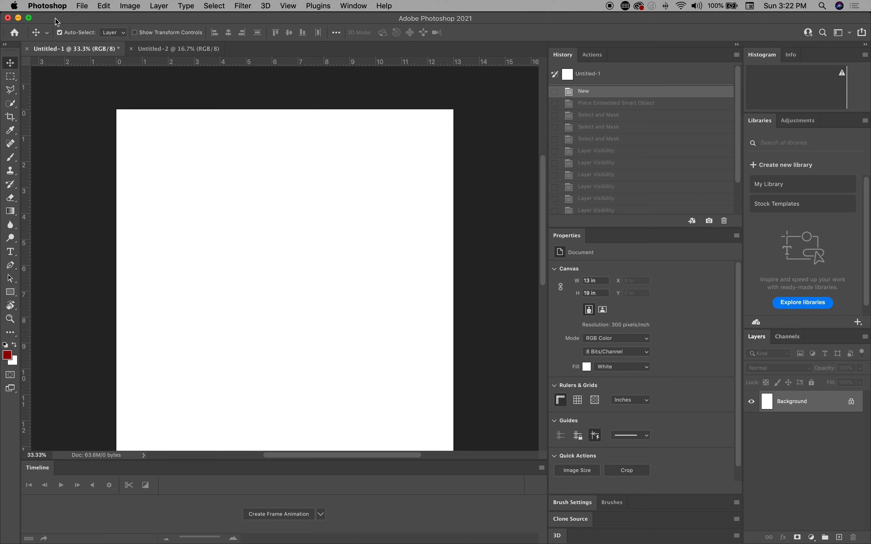
pyautogui.moveTo(113, 26)
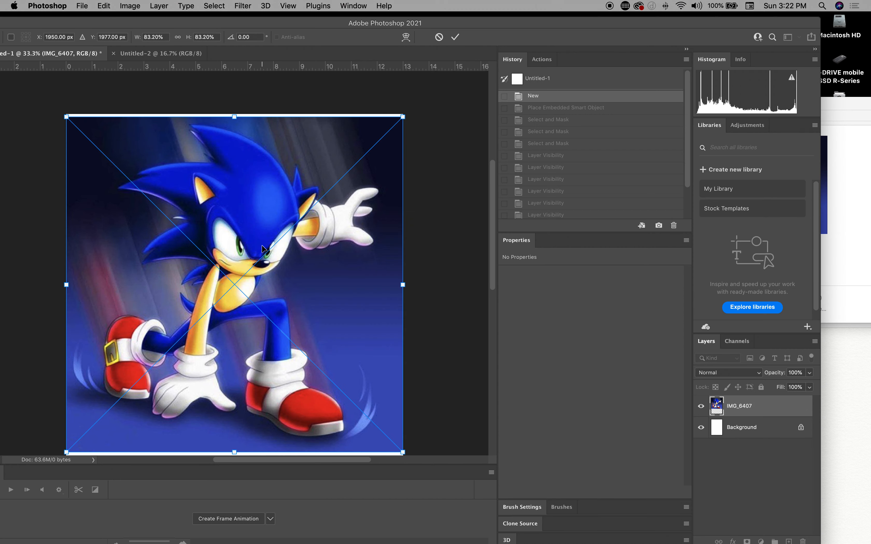
# - Commit the placed IMG_6407 Sonic picture as a layer on the blank canvas
pyautogui.click(455, 37)
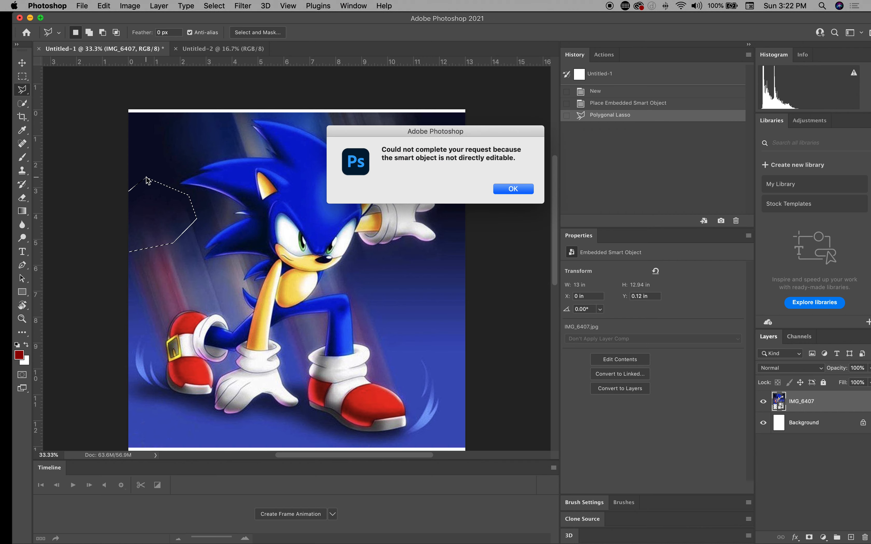
# - Dismiss the smart-object error, rasterize the Sonic layer, and revert the background unlock test
pyautogui.click(512, 189)
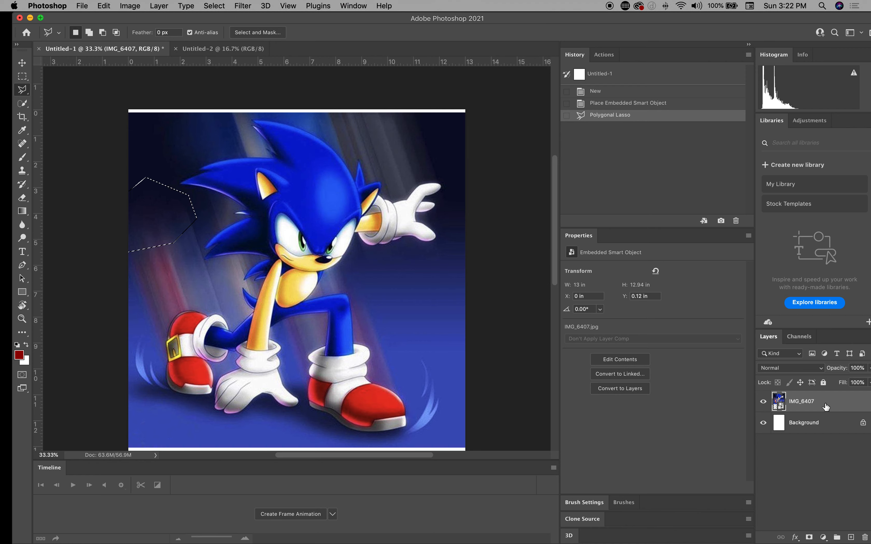
pyautogui.rightClick(801, 401)
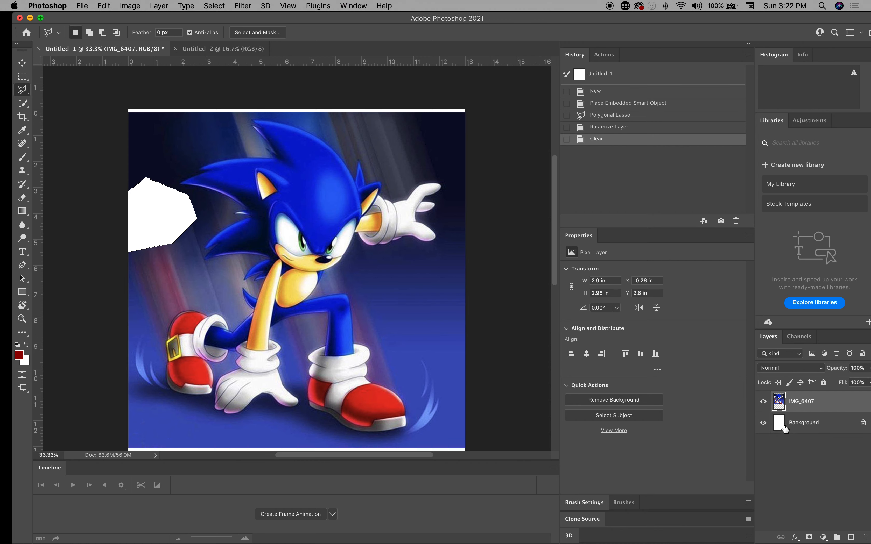
pyautogui.click(803, 422)
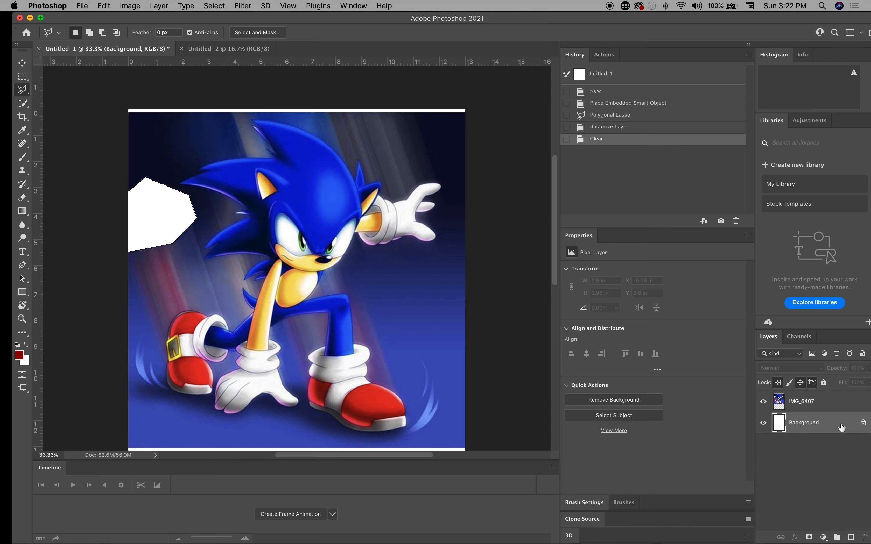
pyautogui.doubleClick(804, 423)
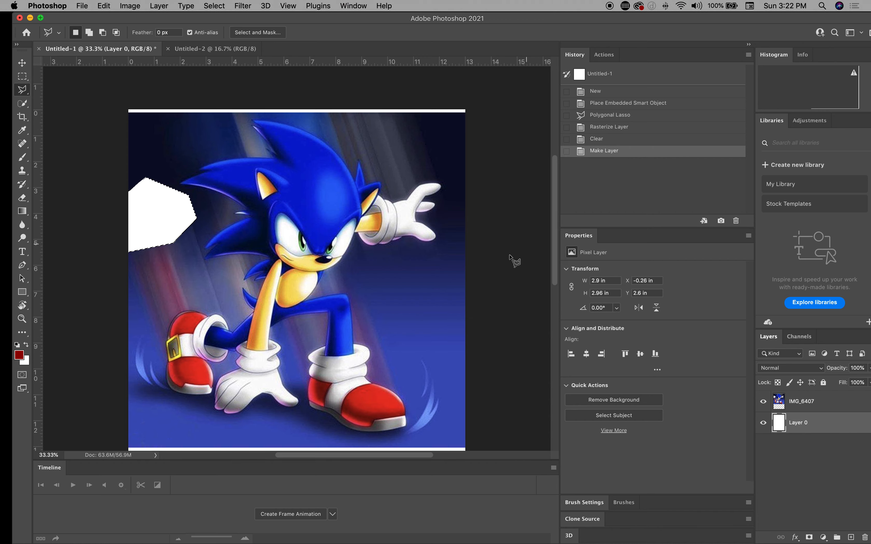
pyautogui.click(764, 423)
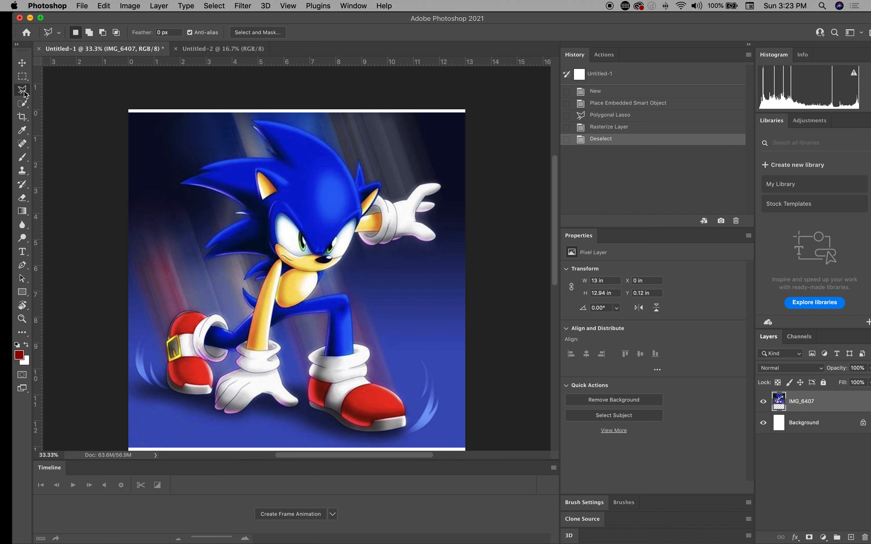
pyautogui.click(22, 89)
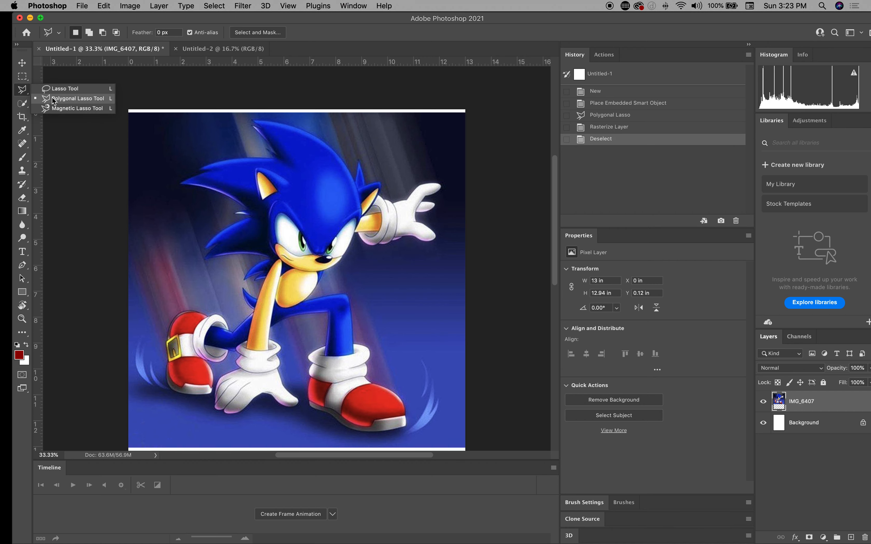
pyautogui.moveTo(54, 101)
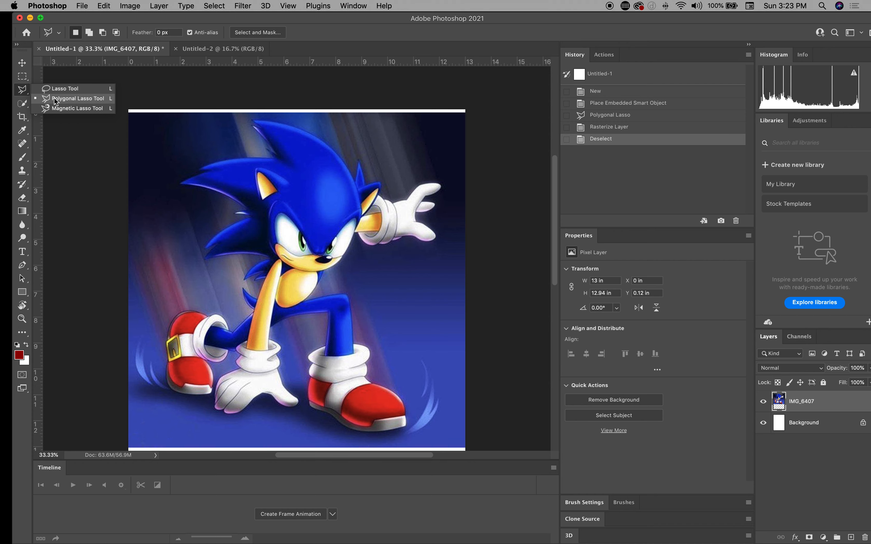
pyautogui.moveTo(61, 108)
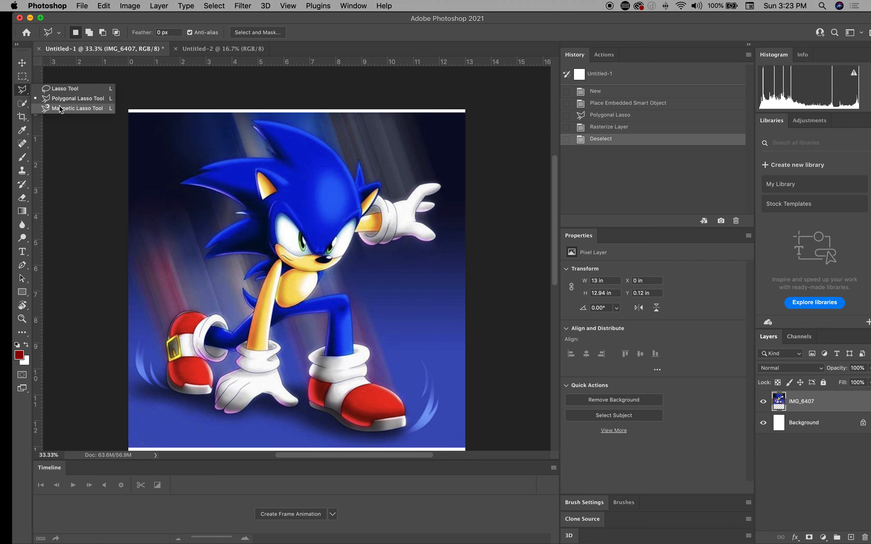
pyautogui.moveTo(65, 88)
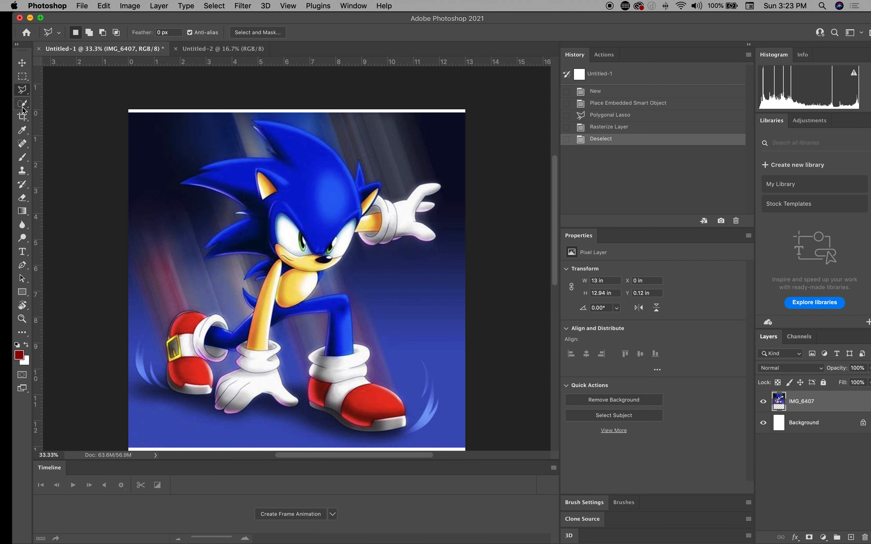
pyautogui.click(22, 104)
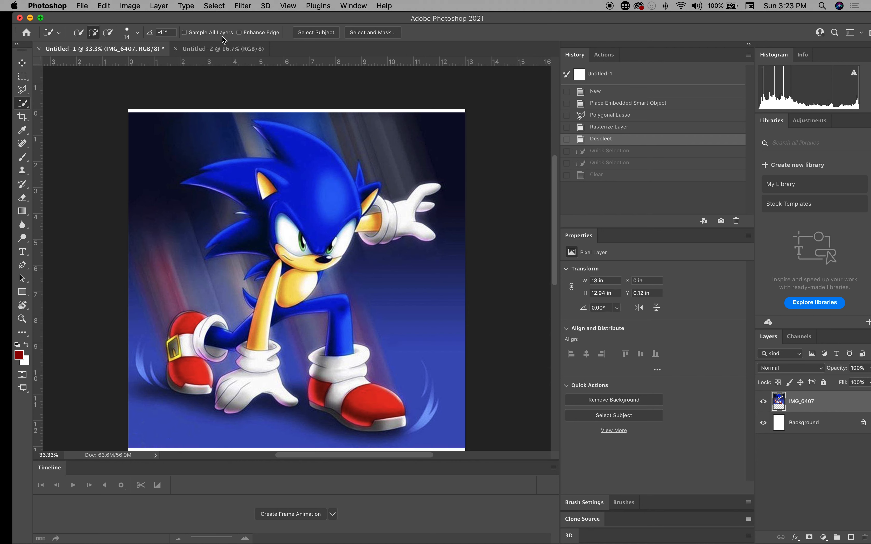
pyautogui.moveTo(216, 14)
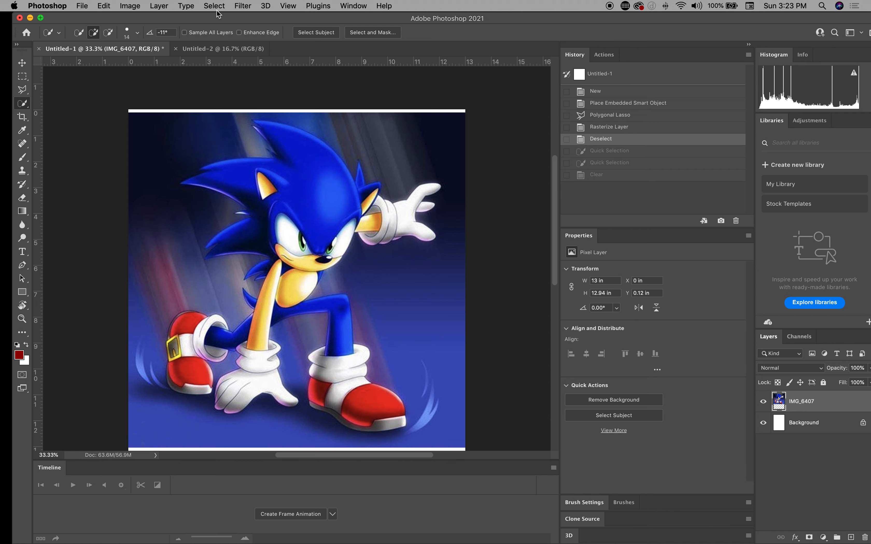
# - Browse the Select menu without choosing, then begin closing the Untitled-1 document
pyautogui.click(213, 5)
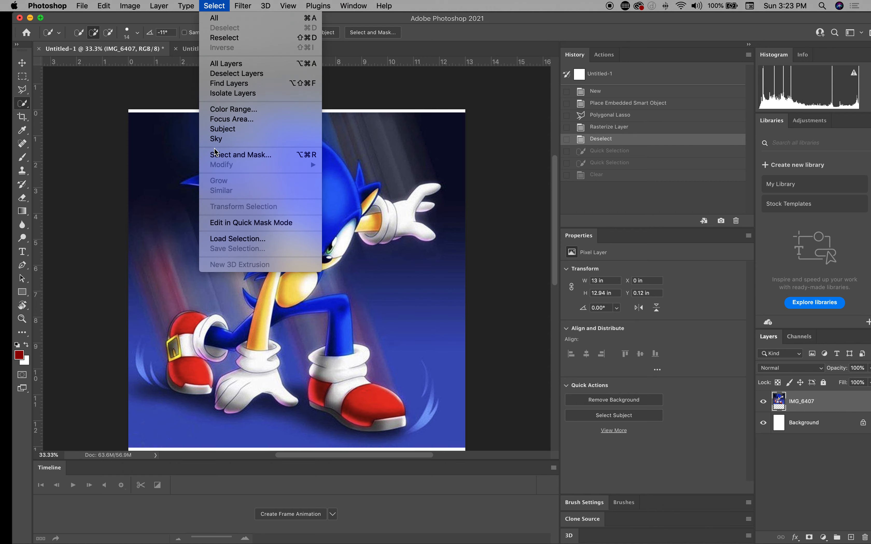
pyautogui.click(241, 155)
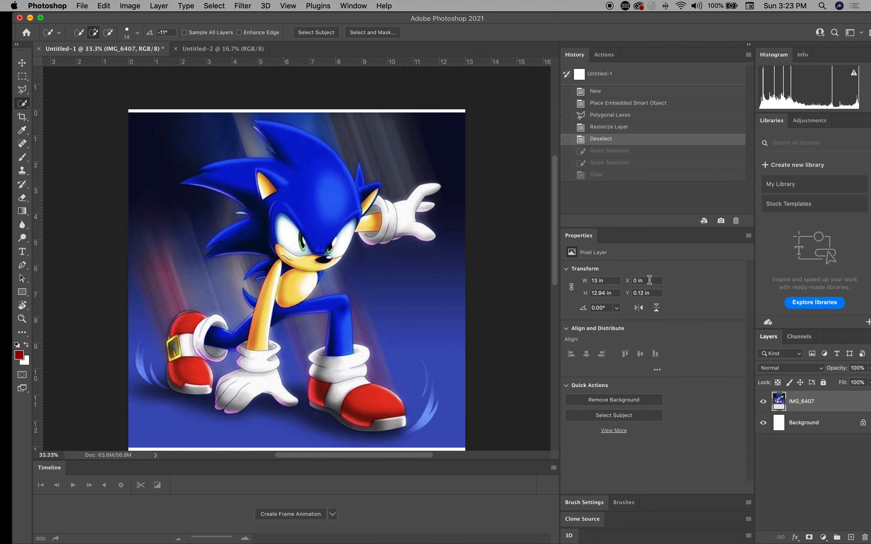
pyautogui.moveTo(851, 422)
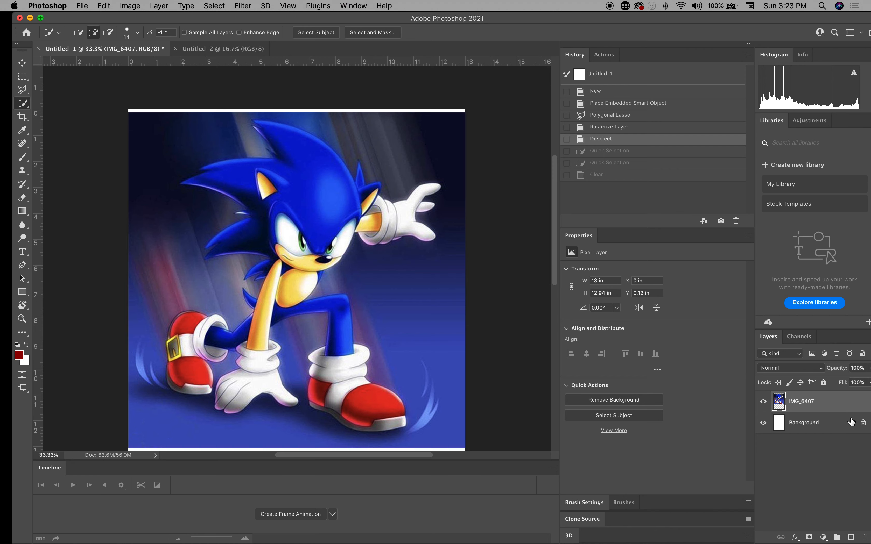
pyautogui.rightClick(802, 402)
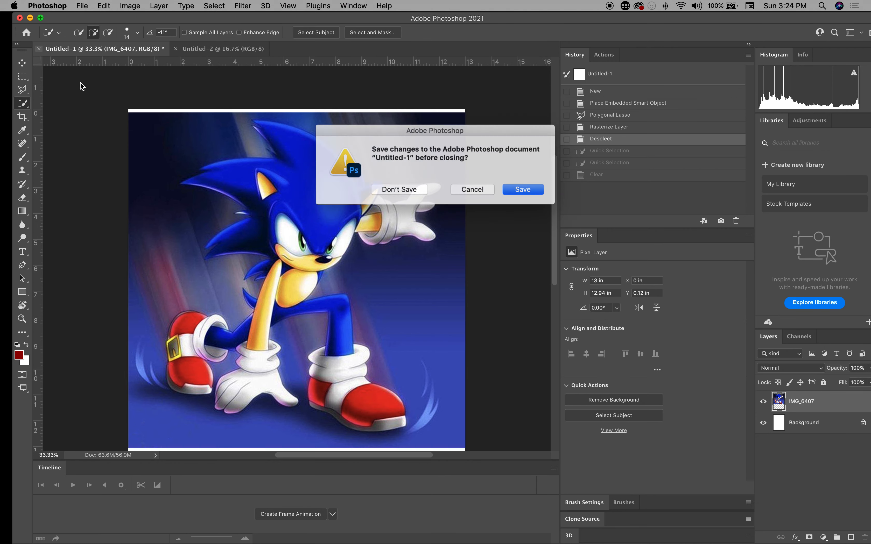
# - Discard Untitled-1 without saving and place the Sonic picture into Untitled-2
pyautogui.click(398, 190)
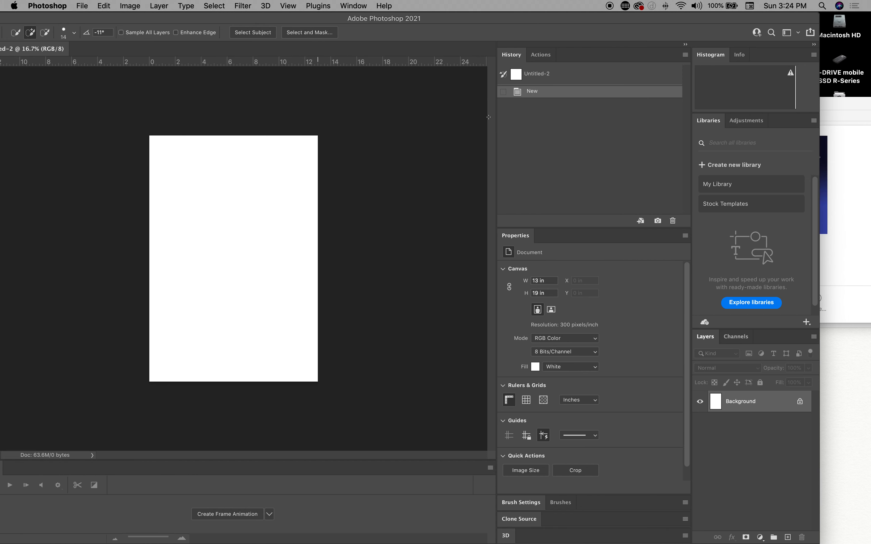
pyautogui.click(597, 268)
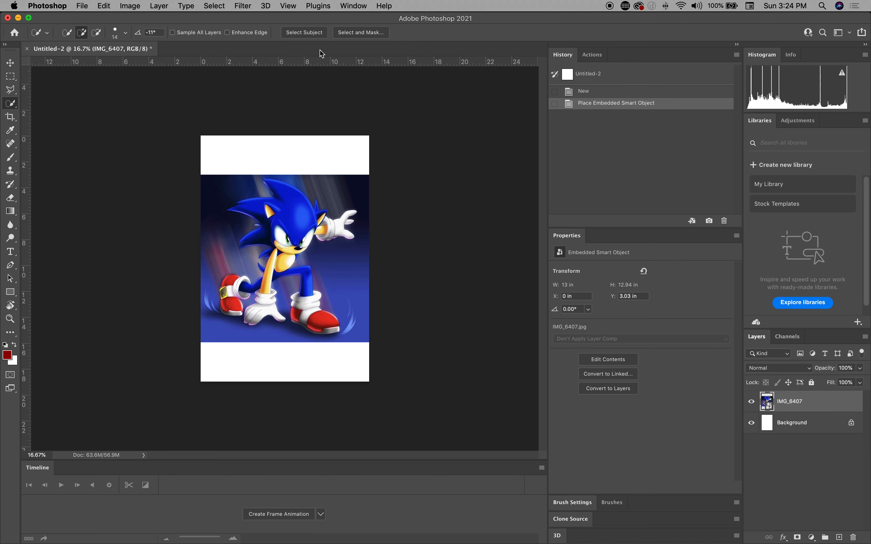
pyautogui.click(214, 6)
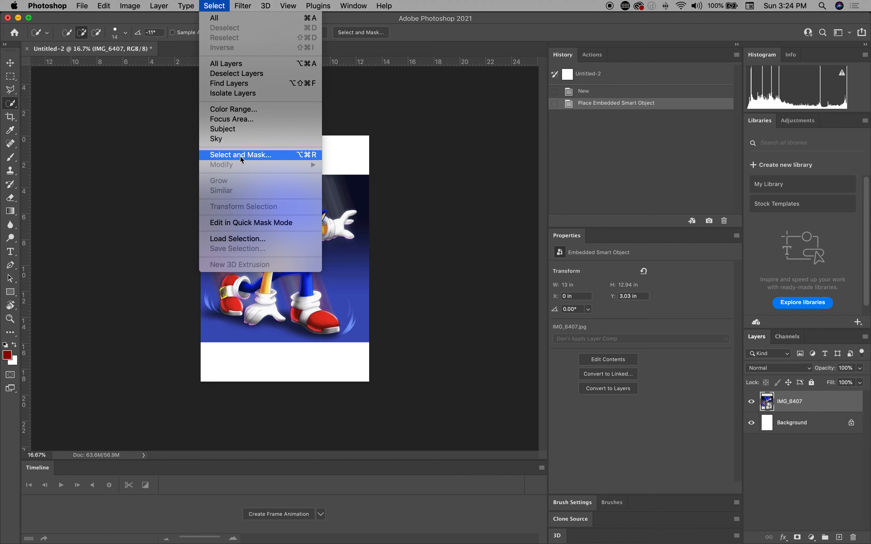
pyautogui.moveTo(329, 35)
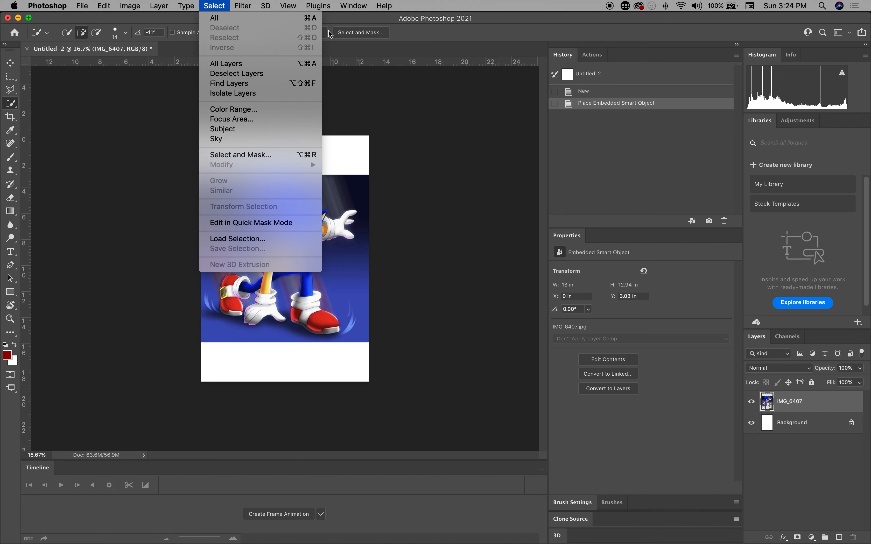
pyautogui.click(215, 7)
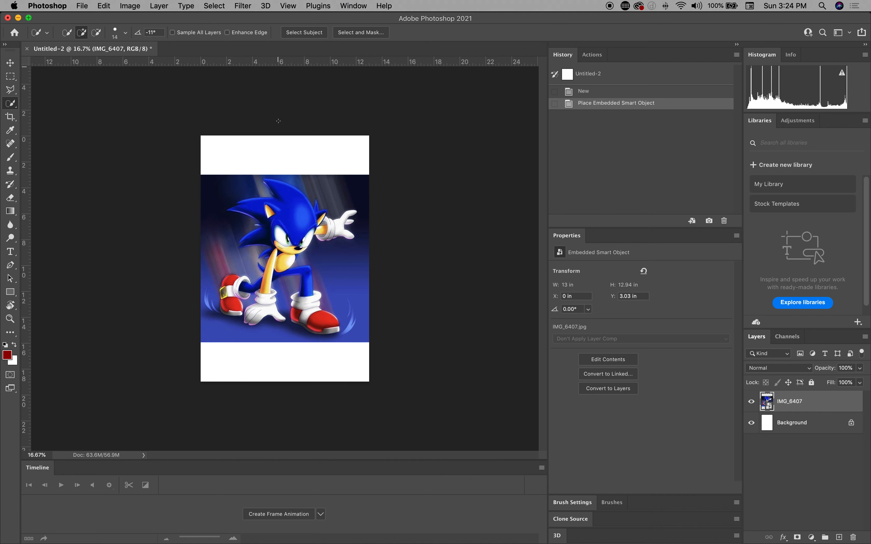
pyautogui.moveTo(304, 32)
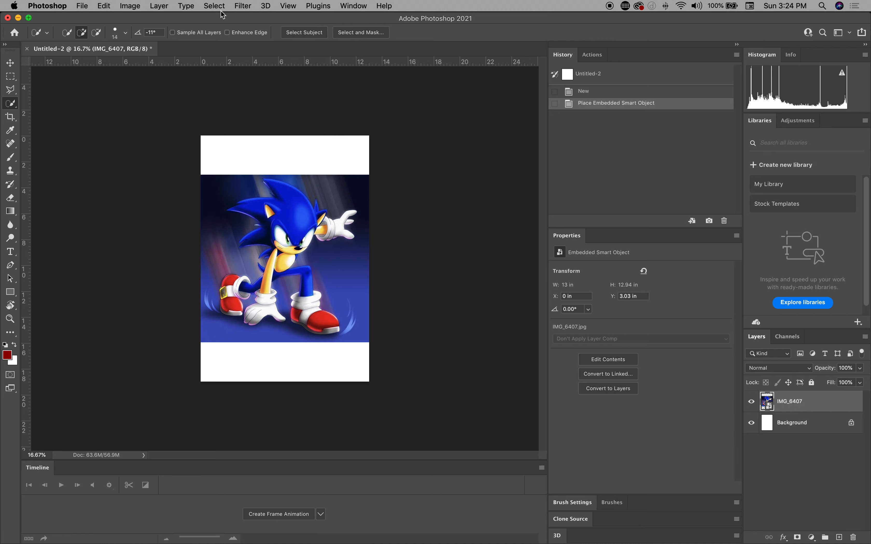
# - Enter Select and Mask and test the Transparency preview slider across its full range
pyautogui.click(360, 32)
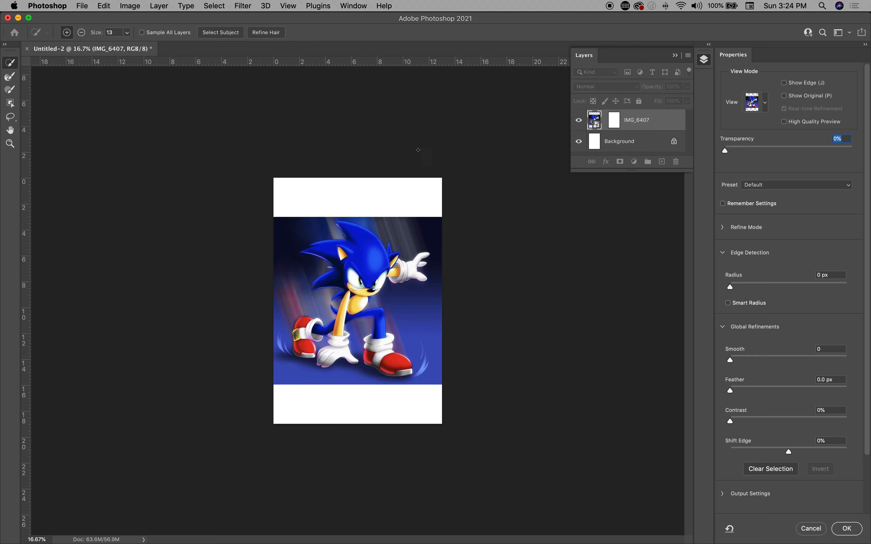
pyautogui.moveTo(726, 150); pyautogui.dragTo(817, 150)
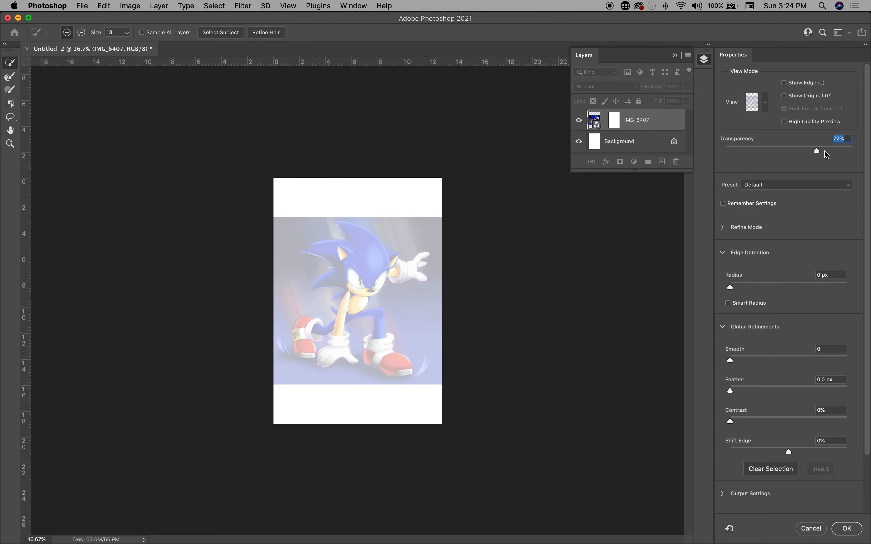
pyautogui.moveTo(815, 150); pyautogui.dragTo(853, 150)
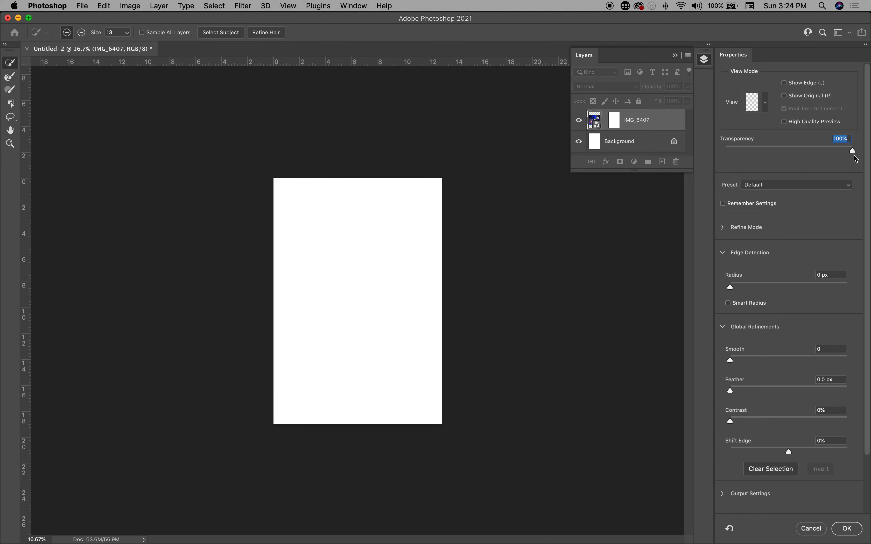
pyautogui.moveTo(851, 151); pyautogui.dragTo(725, 151)
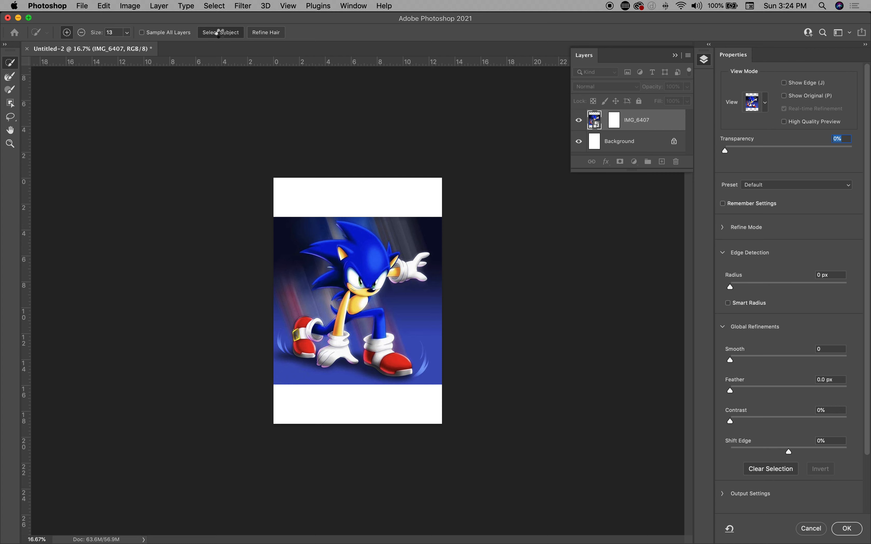
pyautogui.moveTo(220, 32)
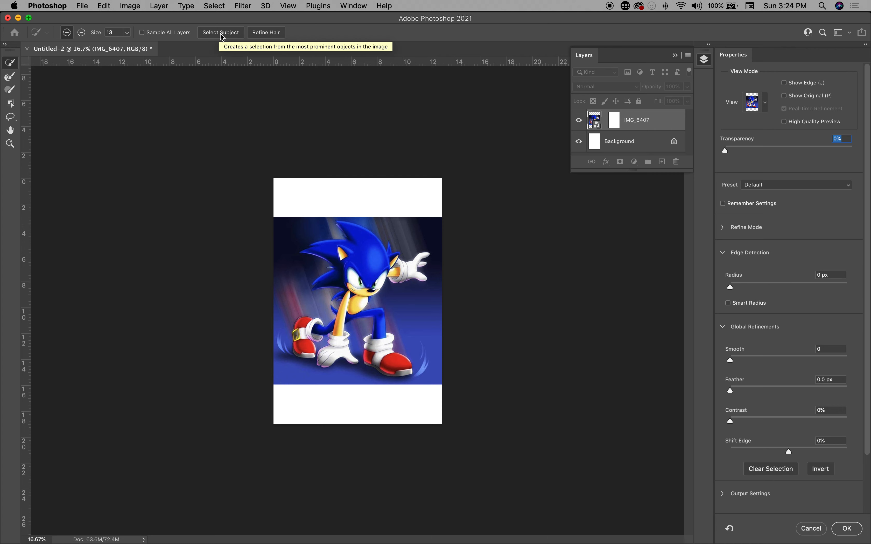
pyautogui.moveTo(755, 158)
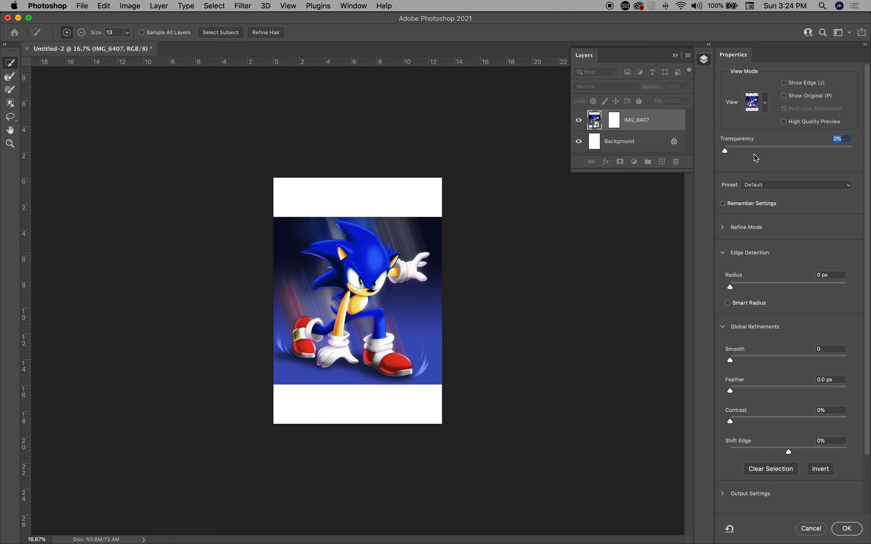
# - With Sonic selected as subject, set the background preview to roughly half faded
pyautogui.moveTo(725, 150); pyautogui.dragTo(764, 151)
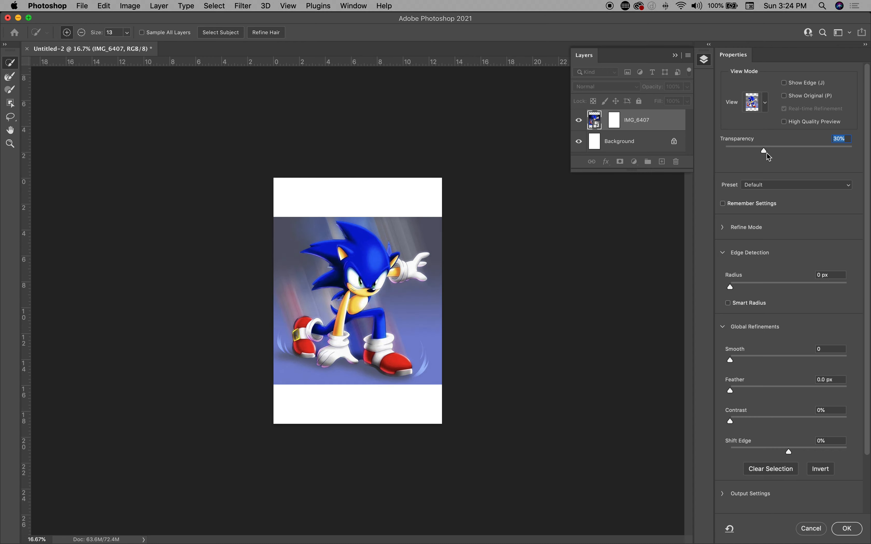
pyautogui.moveTo(764, 150); pyautogui.dragTo(853, 151)
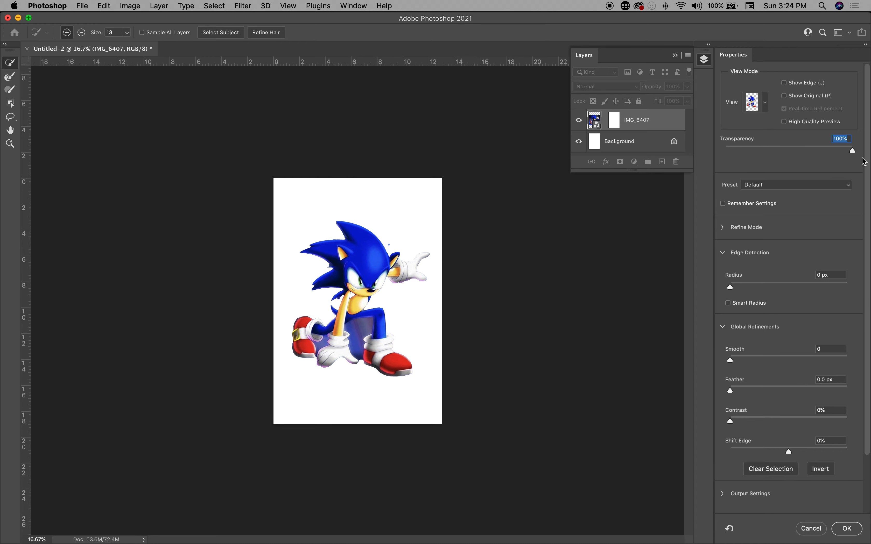
pyautogui.moveTo(852, 150); pyautogui.dragTo(799, 151)
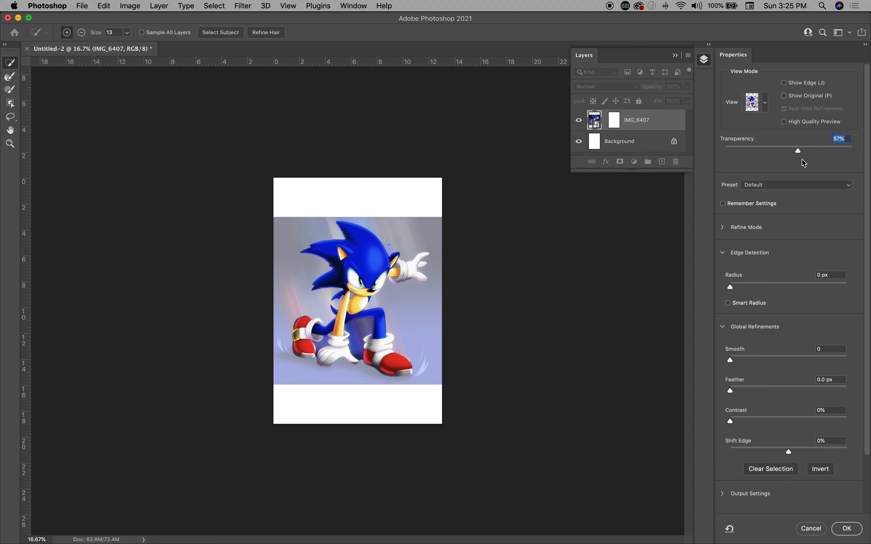
pyautogui.moveTo(798, 150); pyautogui.dragTo(804, 150)
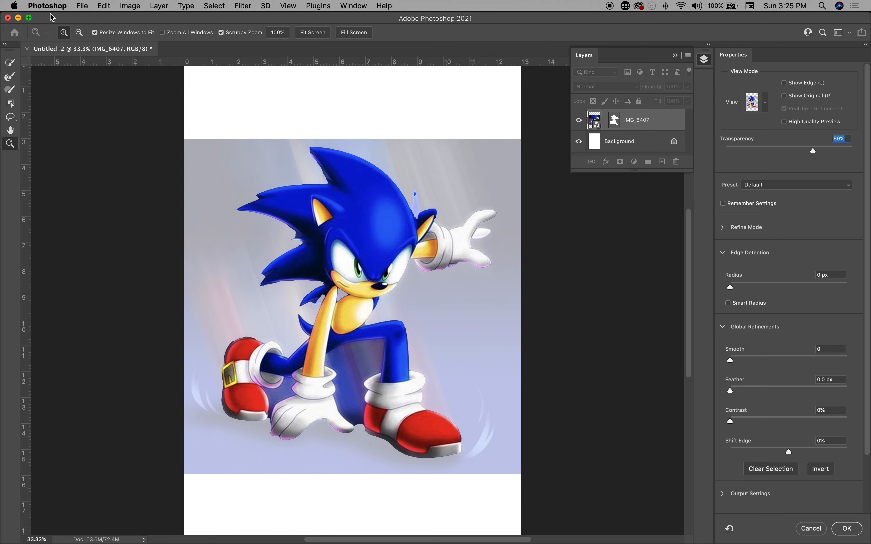
pyautogui.moveTo(9, 62)
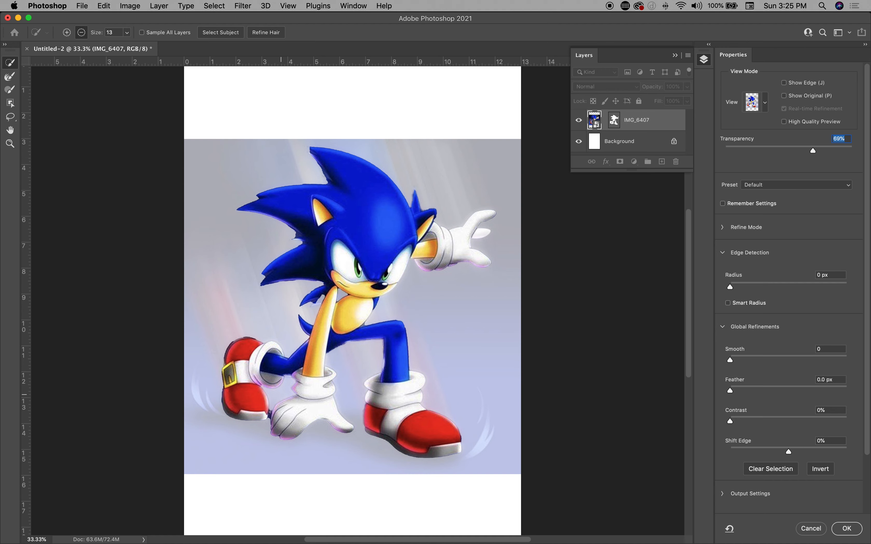
pyautogui.moveTo(270, 412)
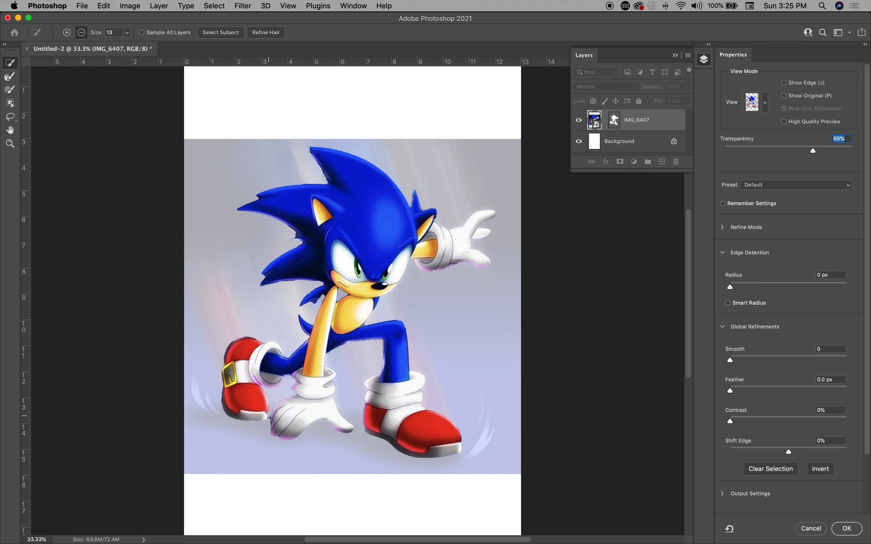
pyautogui.moveTo(334, 297)
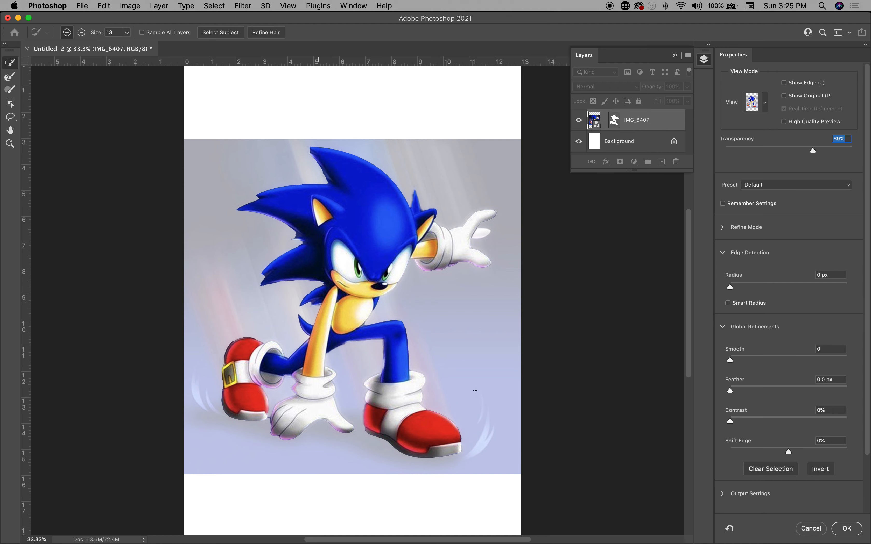
pyautogui.moveTo(534, 236)
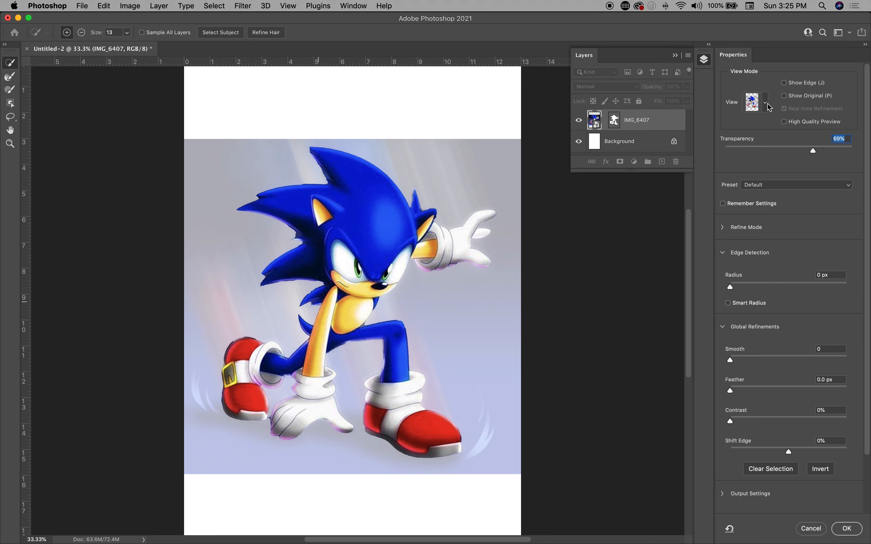
# - Bring up the View Mode list to choose a black-and-white silhouette preview of Sonic
pyautogui.click(765, 102)
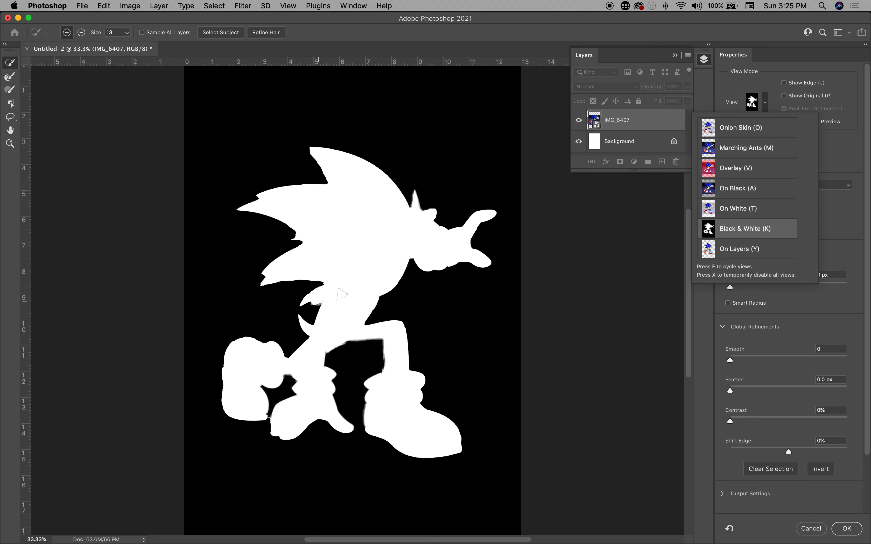
pyautogui.moveTo(410, 337)
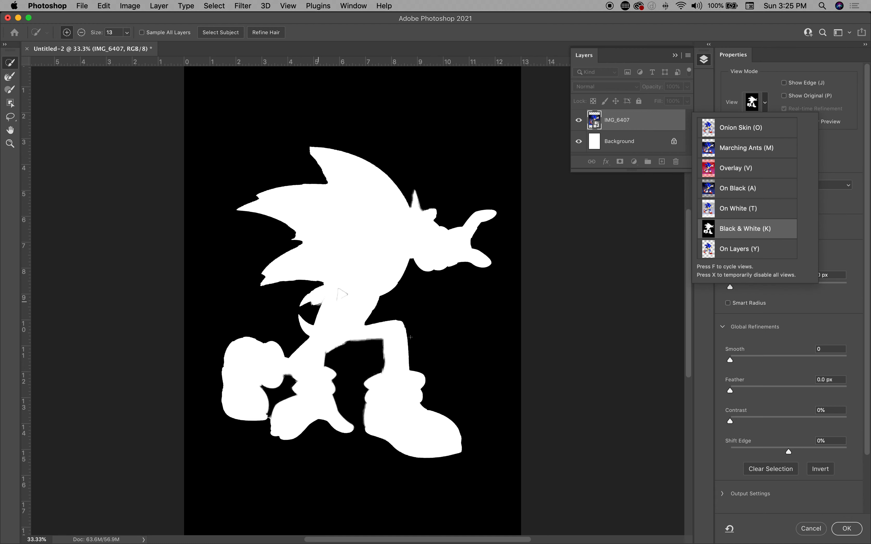
pyautogui.moveTo(746, 232)
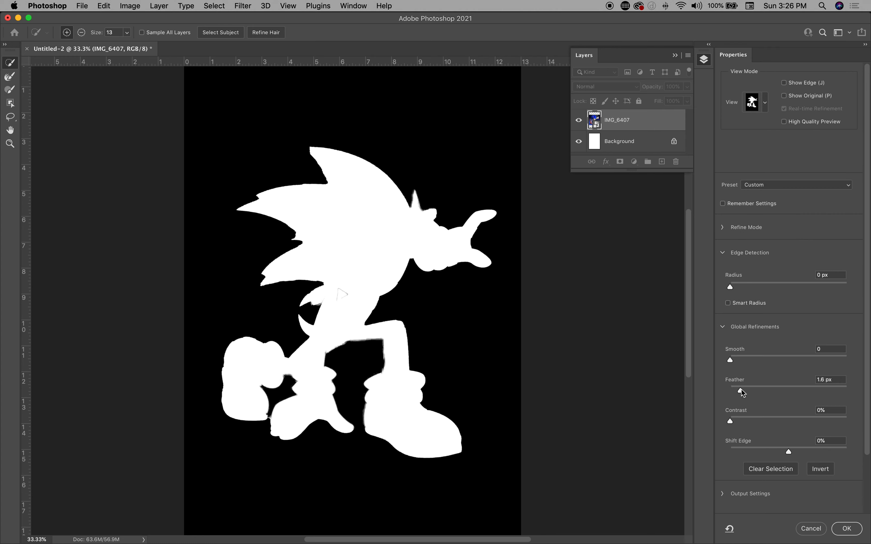
# - Raise the mask feather to about 9 px and smooth the jagged outline
pyautogui.moveTo(741, 390); pyautogui.dragTo(761, 390)
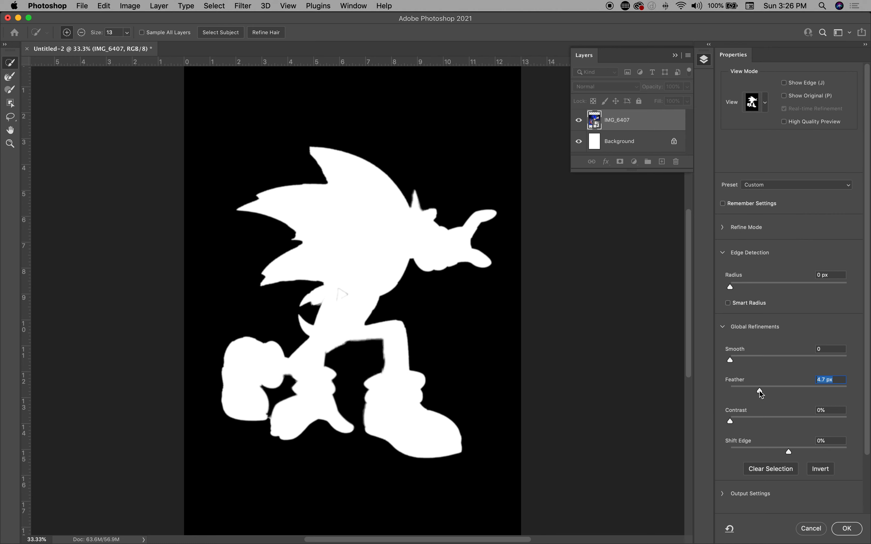
pyautogui.moveTo(760, 391); pyautogui.dragTo(774, 391)
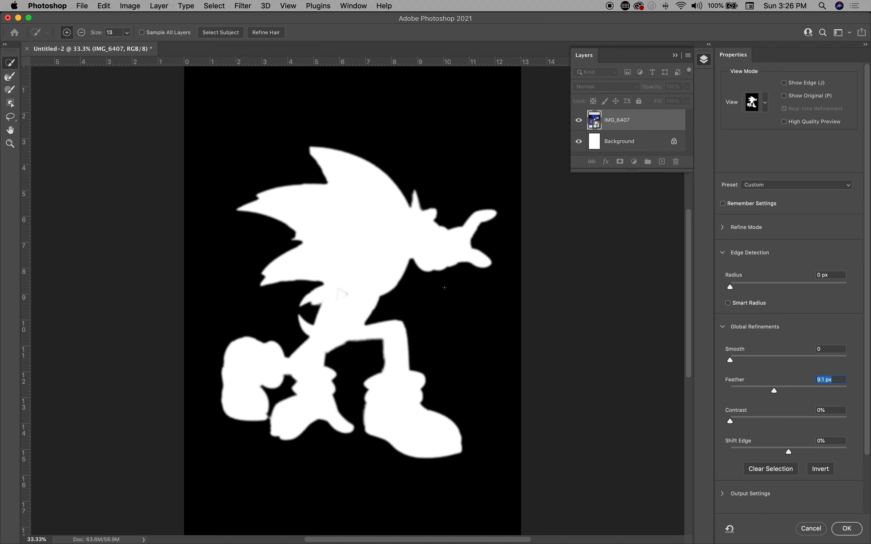
pyautogui.moveTo(732, 360)
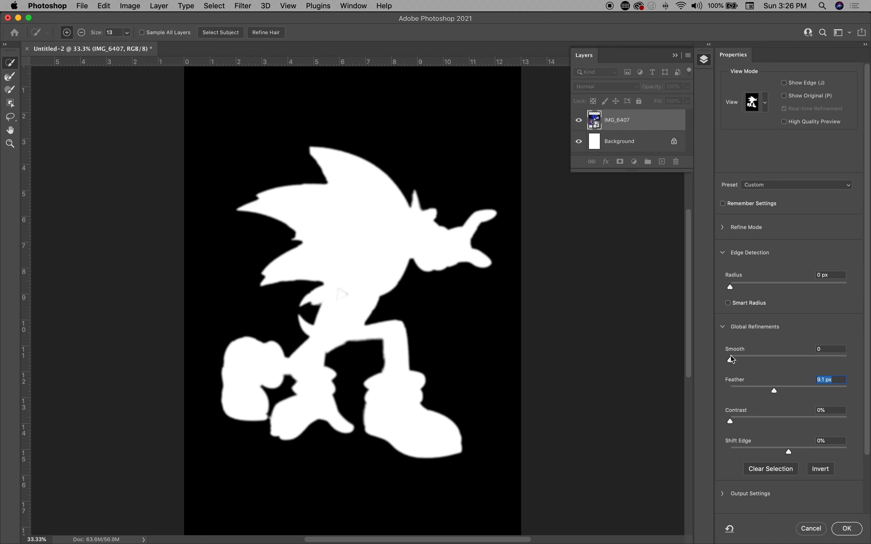
pyautogui.moveTo(730, 359); pyautogui.dragTo(751, 360)
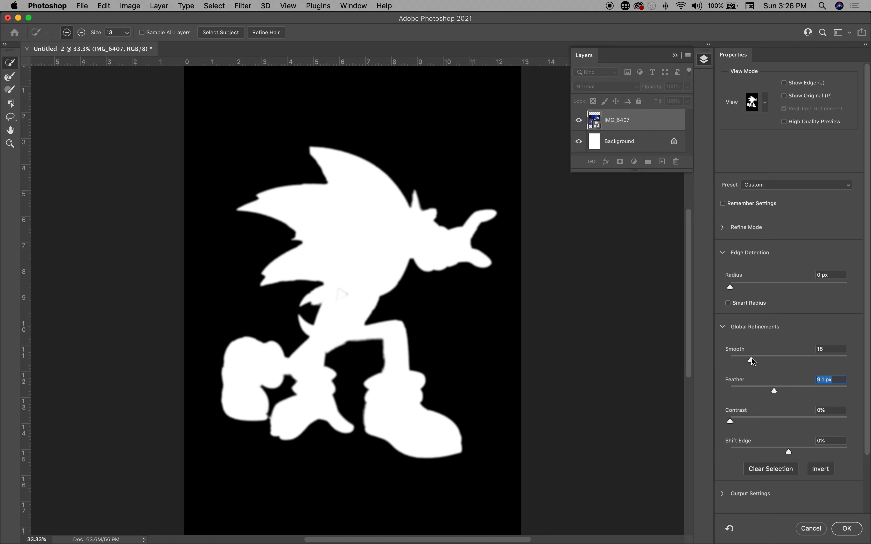
pyautogui.click(830, 349)
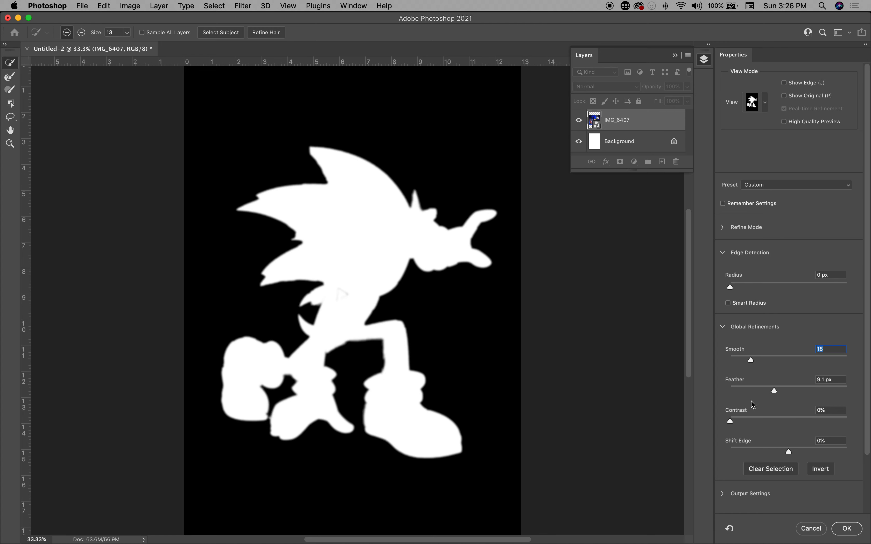
# - Settle the edge refinements at Smooth 11 and Feather 8.4 px
pyautogui.moveTo(774, 390); pyautogui.dragTo(783, 390)
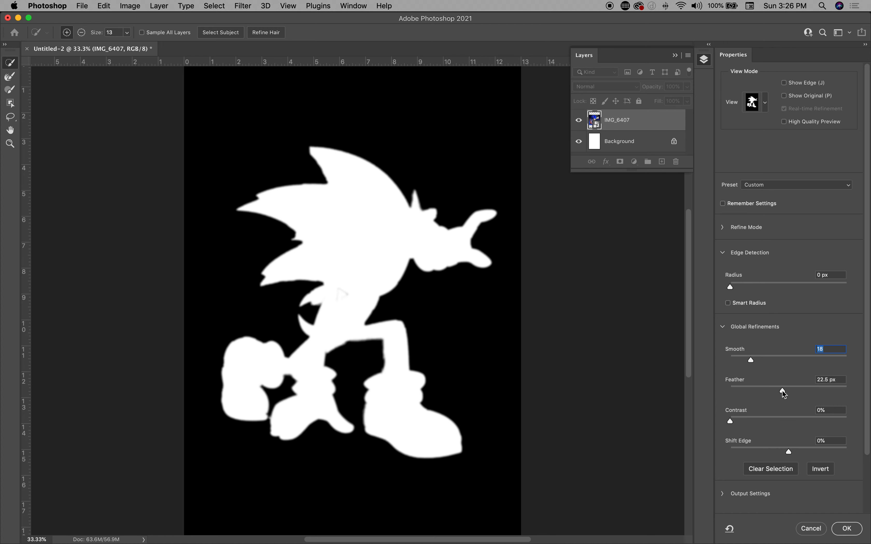
pyautogui.moveTo(783, 390); pyautogui.dragTo(791, 391)
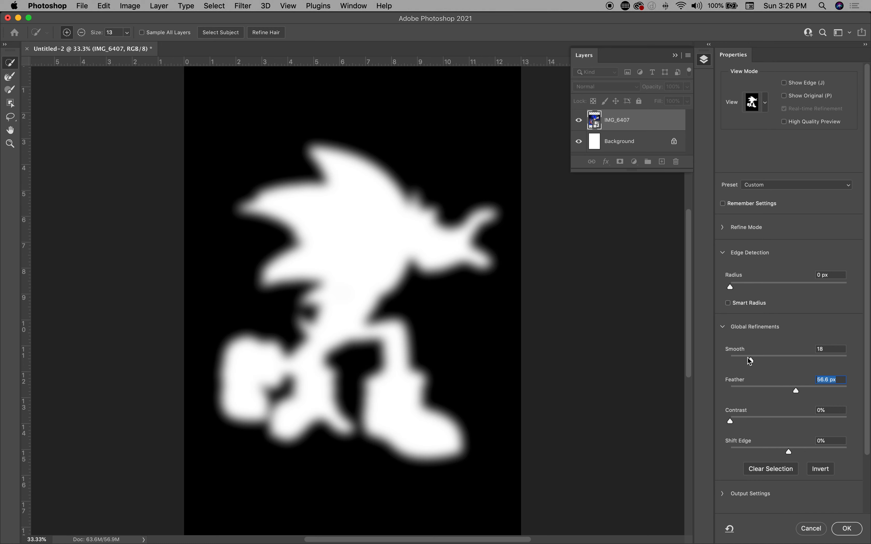
pyautogui.moveTo(795, 391); pyautogui.dragTo(788, 391)
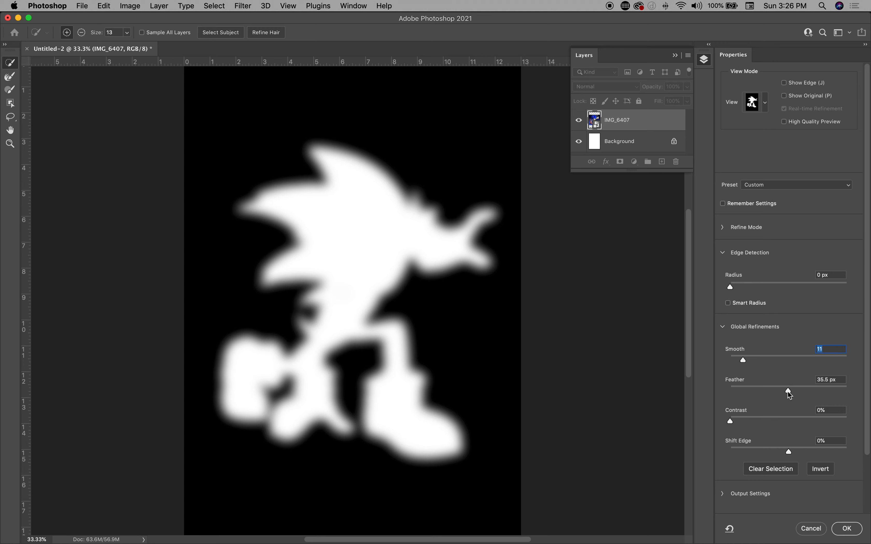
pyautogui.moveTo(788, 390); pyautogui.dragTo(779, 390)
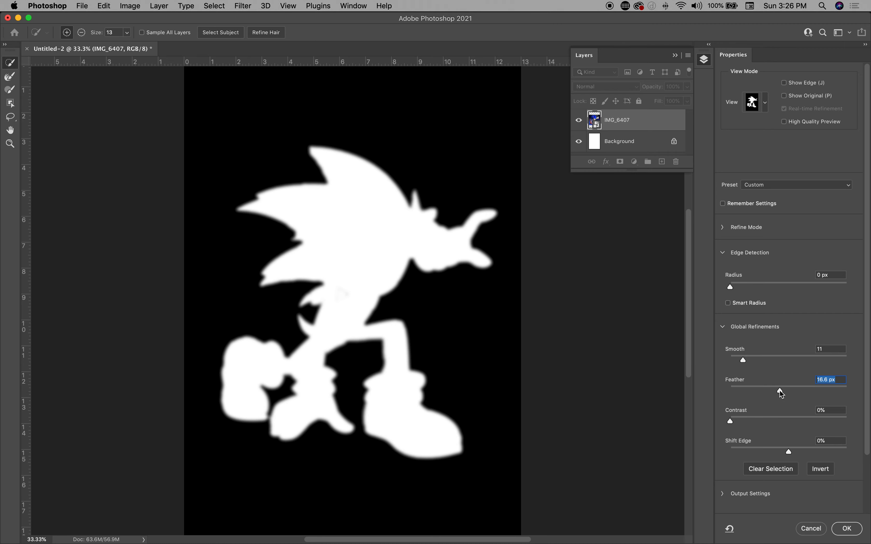
pyautogui.moveTo(780, 391); pyautogui.dragTo(775, 391)
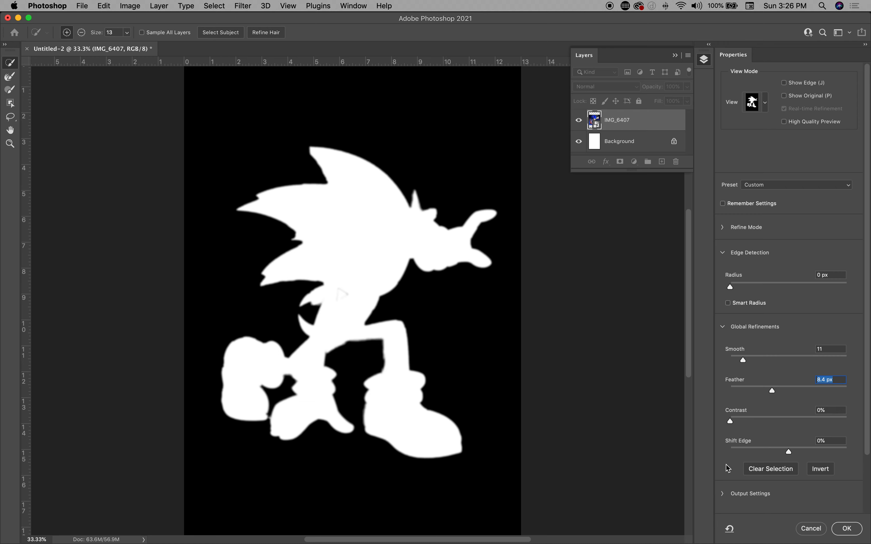
pyautogui.moveTo(739, 296)
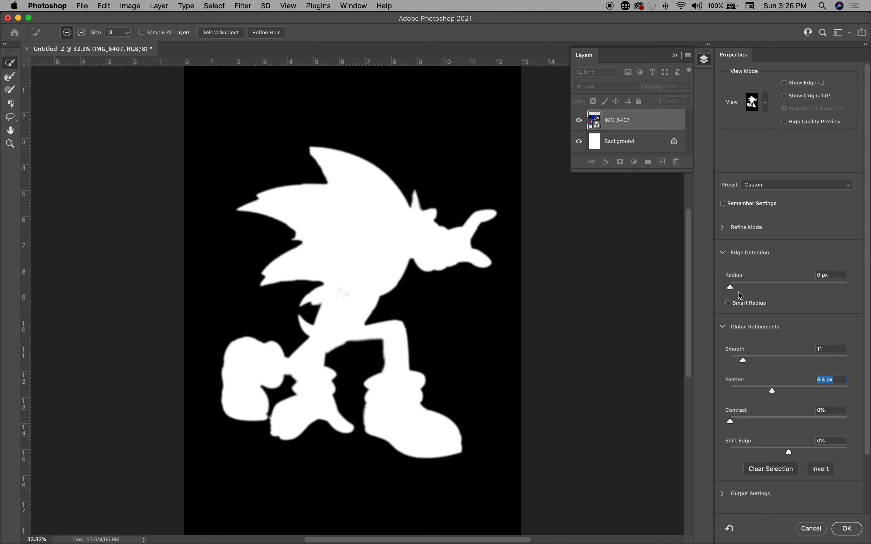
pyautogui.moveTo(762, 187)
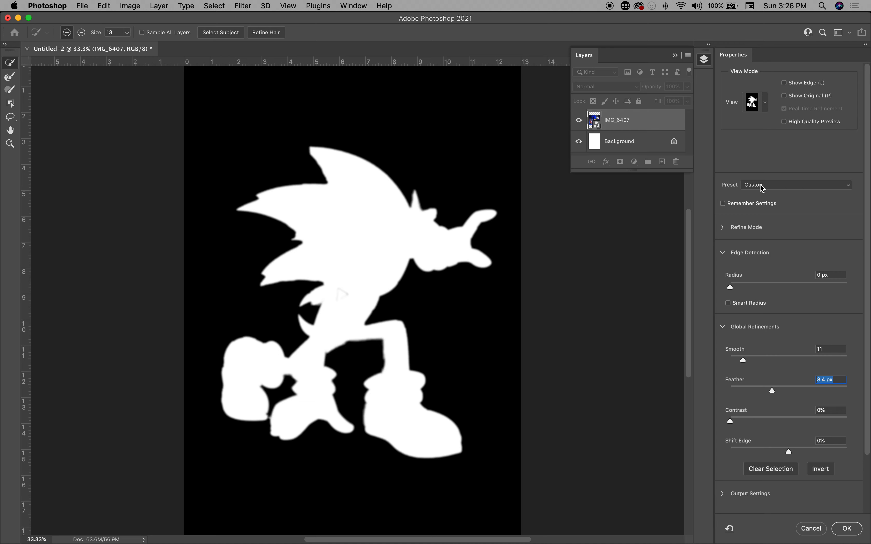
pyautogui.moveTo(766, 282)
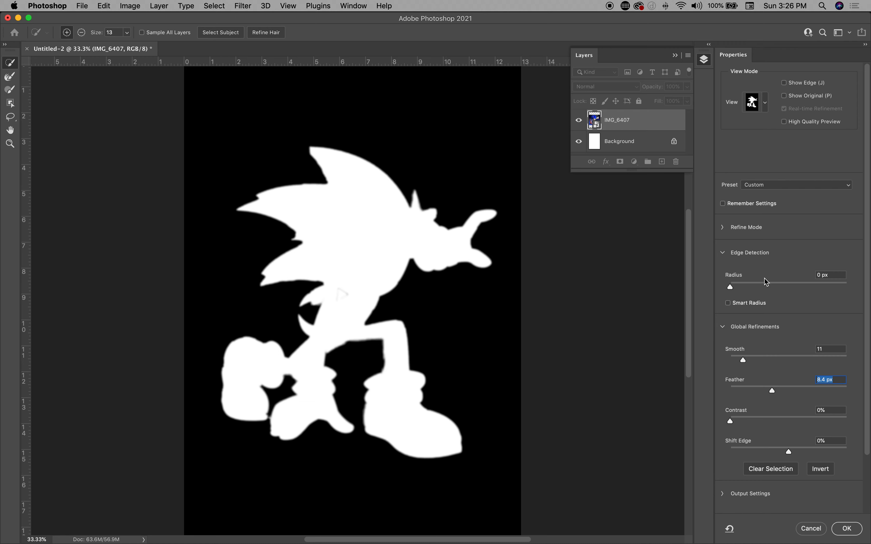
pyautogui.moveTo(774, 366)
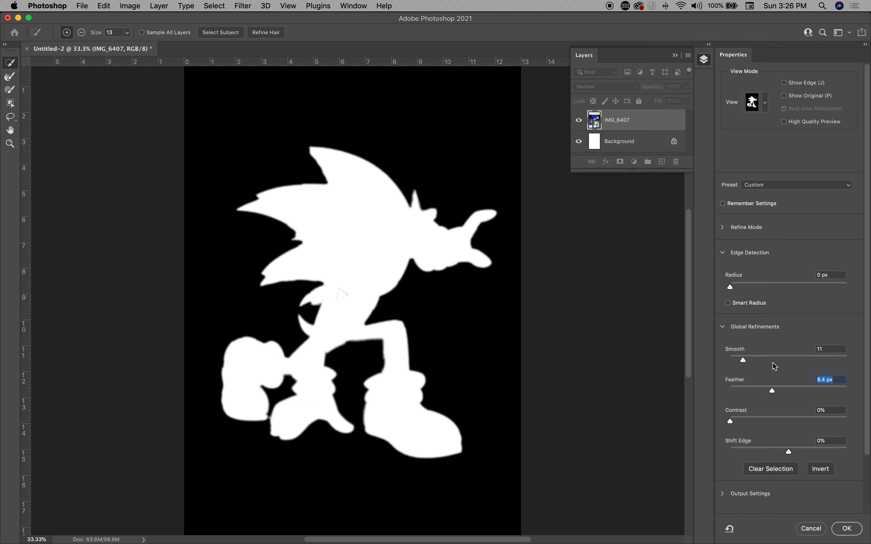
# - Try the Radius slider, switch to Onion Skin view, and set Transparency to 100%
pyautogui.moveTo(730, 287); pyautogui.dragTo(760, 287)
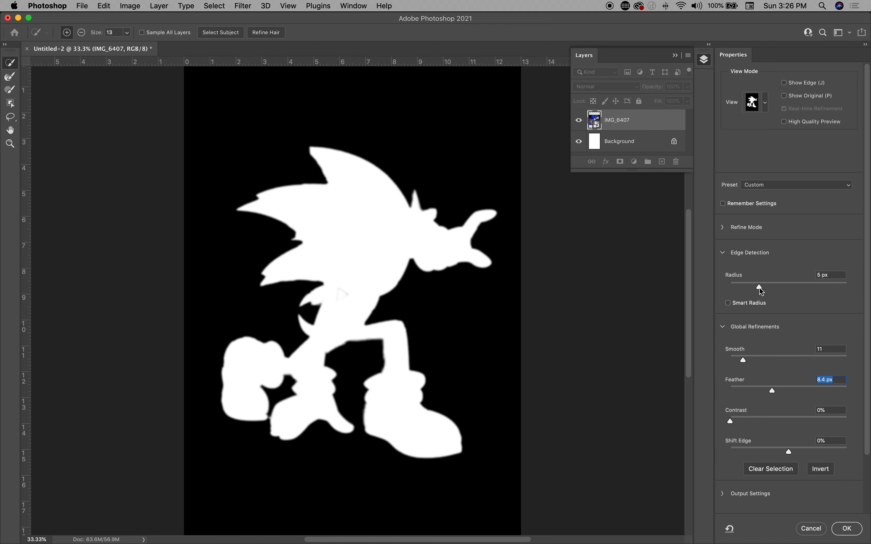
pyautogui.click(765, 101)
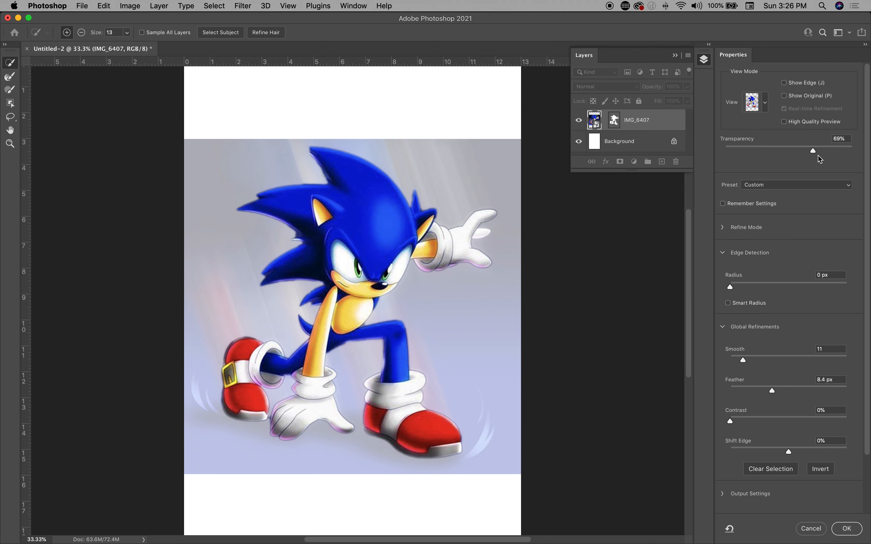
pyautogui.moveTo(813, 151); pyautogui.dragTo(725, 151)
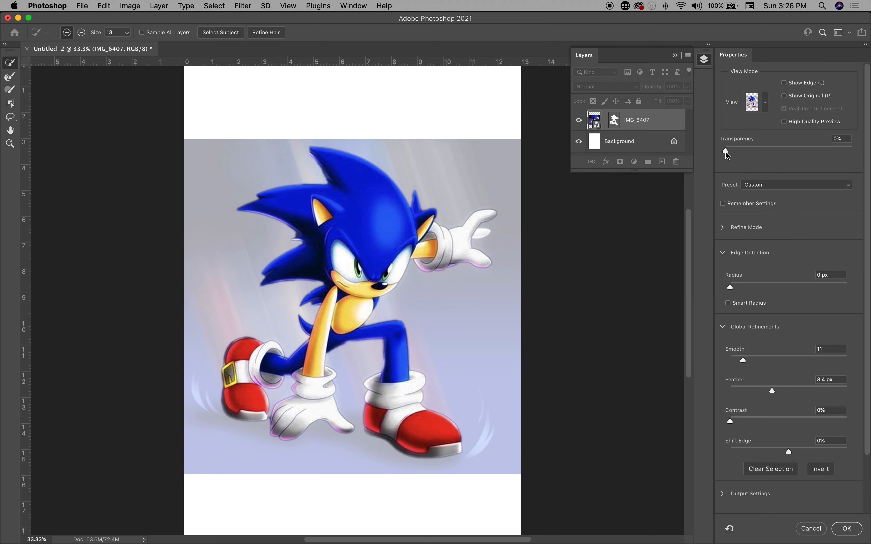
pyautogui.moveTo(726, 151); pyautogui.dragTo(853, 152)
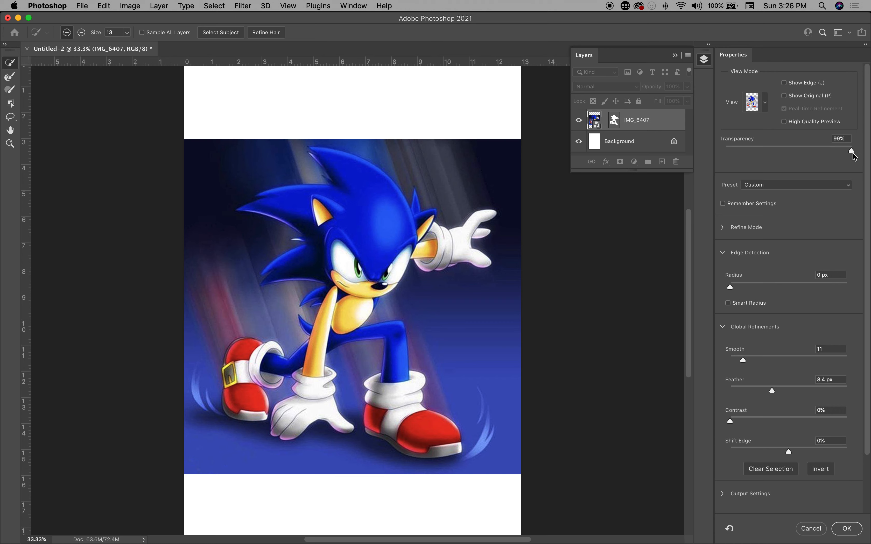
pyautogui.moveTo(849, 151); pyautogui.dragTo(852, 150)
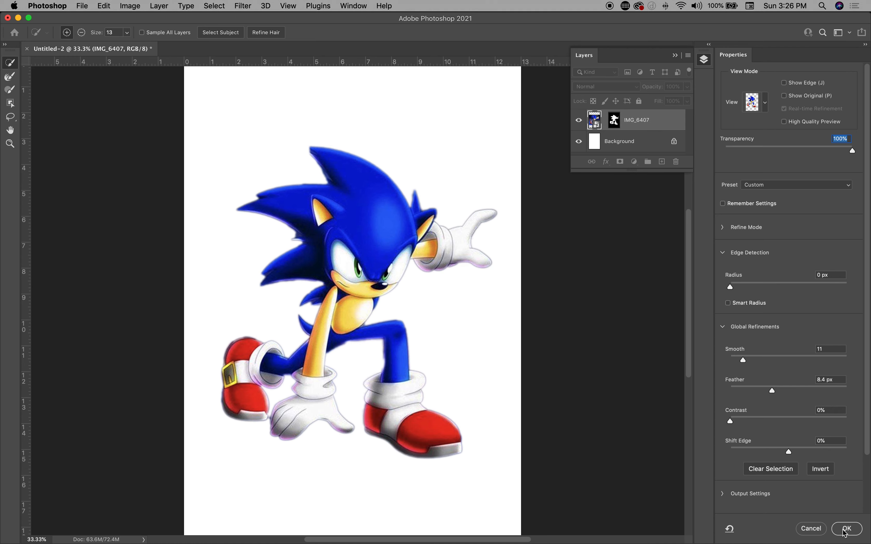
# - Output the selection as a layer mask and hide the Background layer for transparency
pyautogui.click(847, 529)
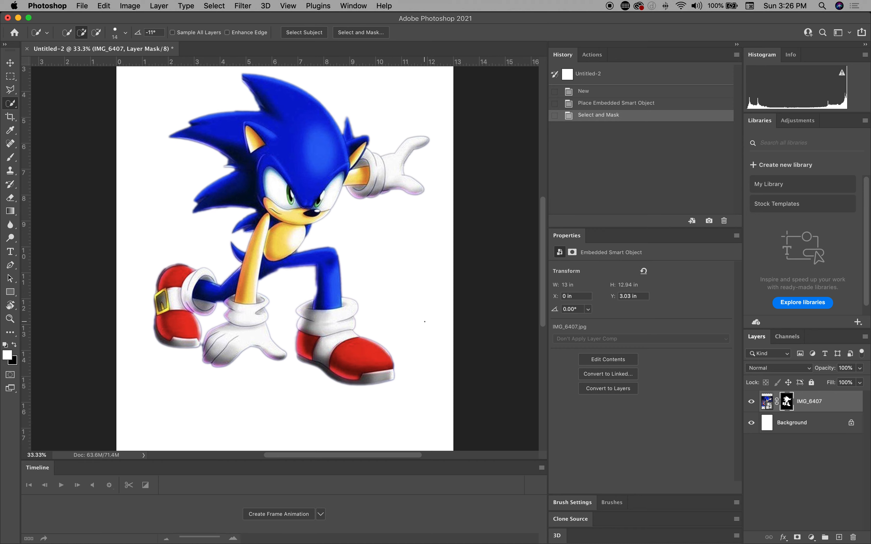
pyautogui.click(752, 422)
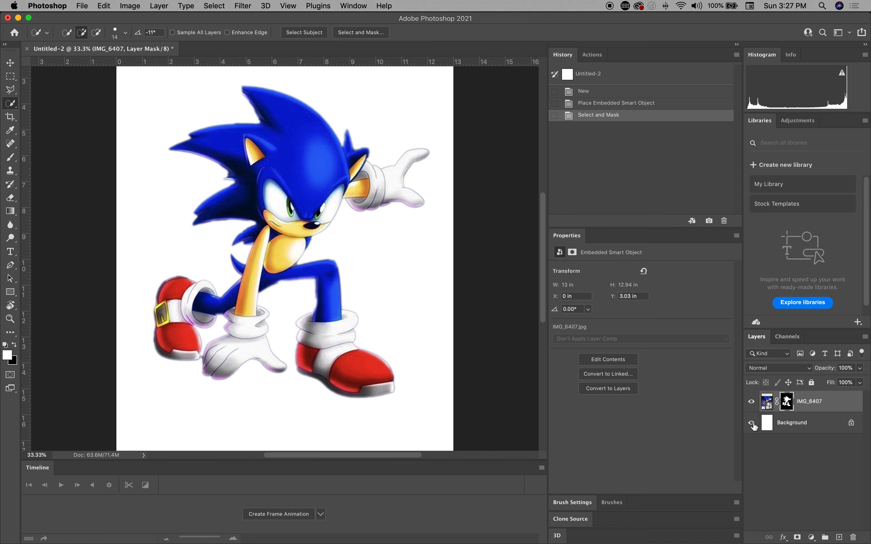
pyautogui.click(752, 422)
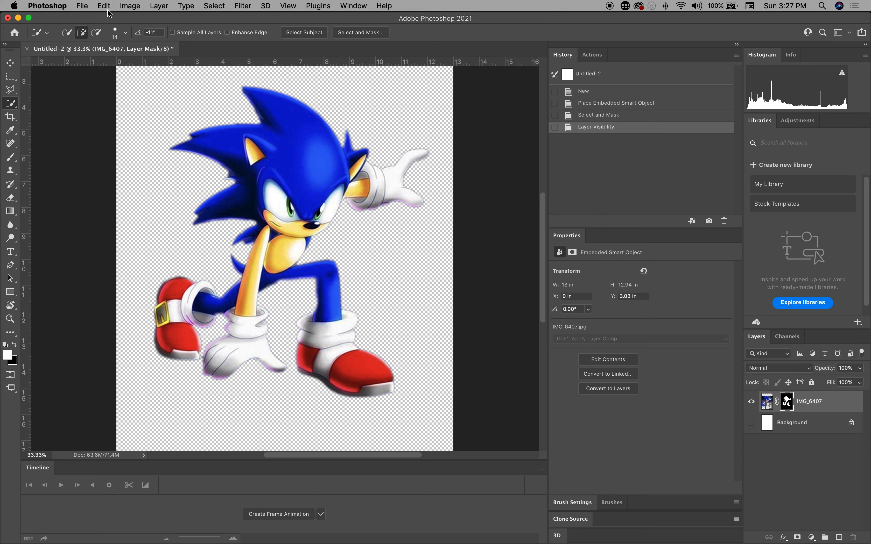
# - Export the cutout via Export As as test.png with transparency to the desktop
pyautogui.click(82, 6)
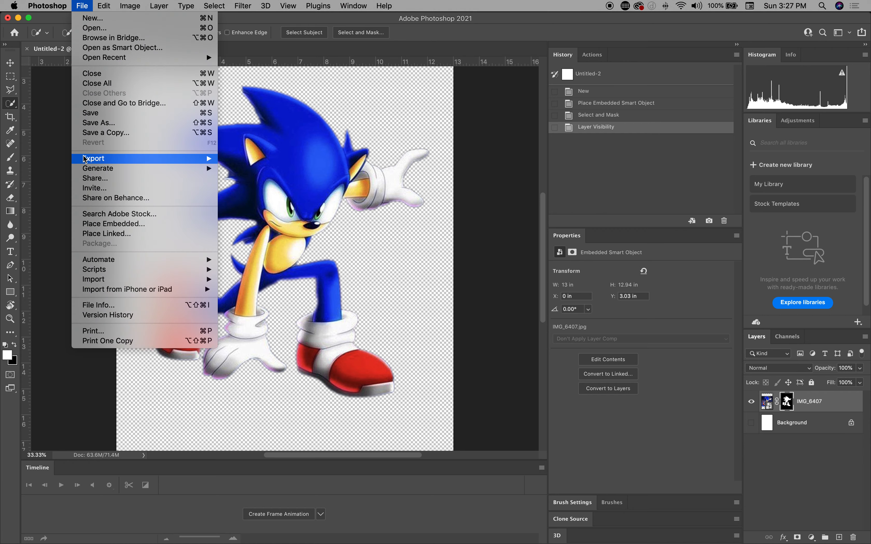
pyautogui.moveTo(94, 158)
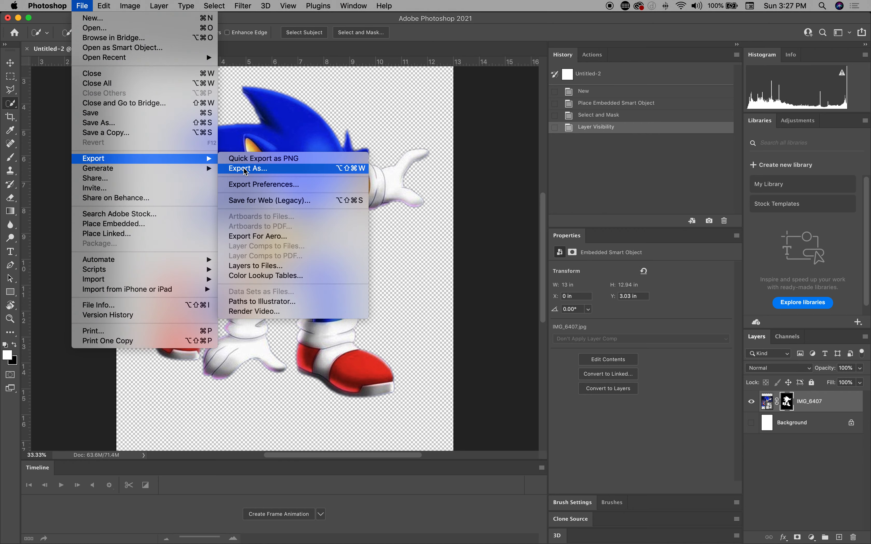
pyautogui.click(247, 169)
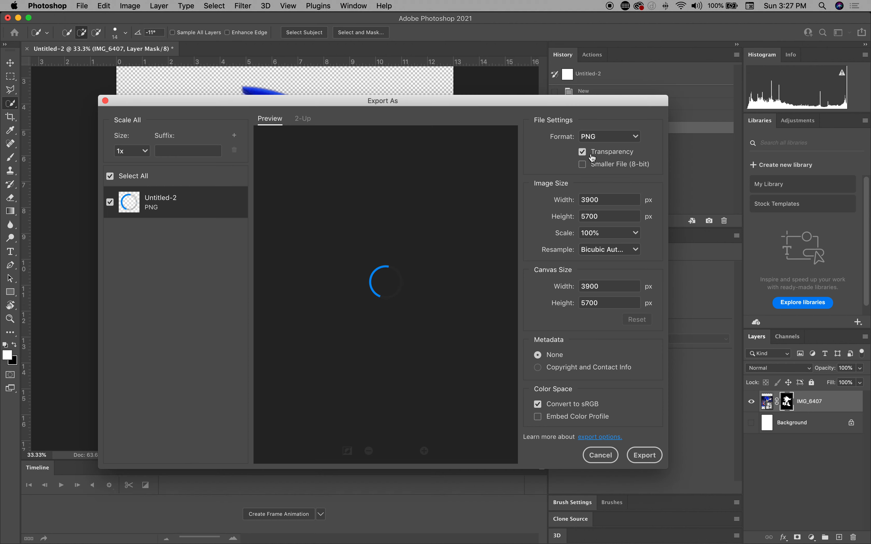
pyautogui.moveTo(625, 139)
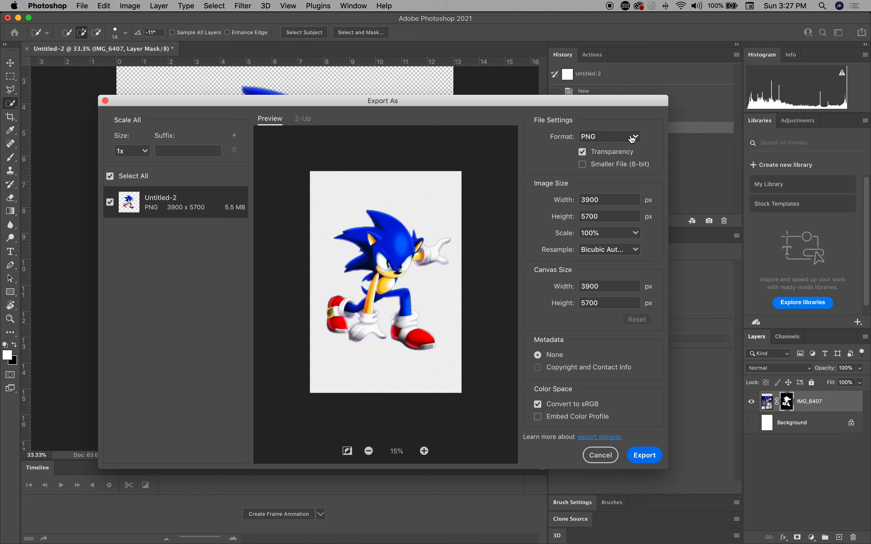
pyautogui.moveTo(584, 443)
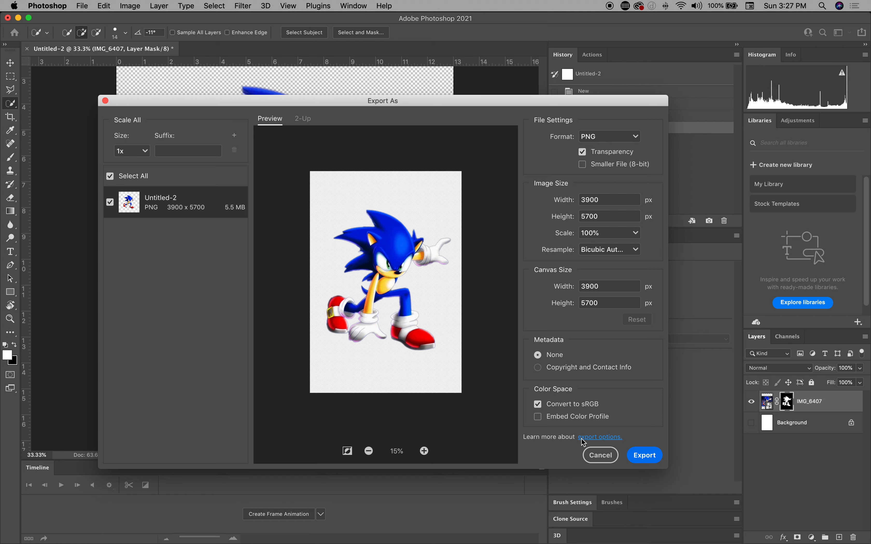
pyautogui.click(644, 456)
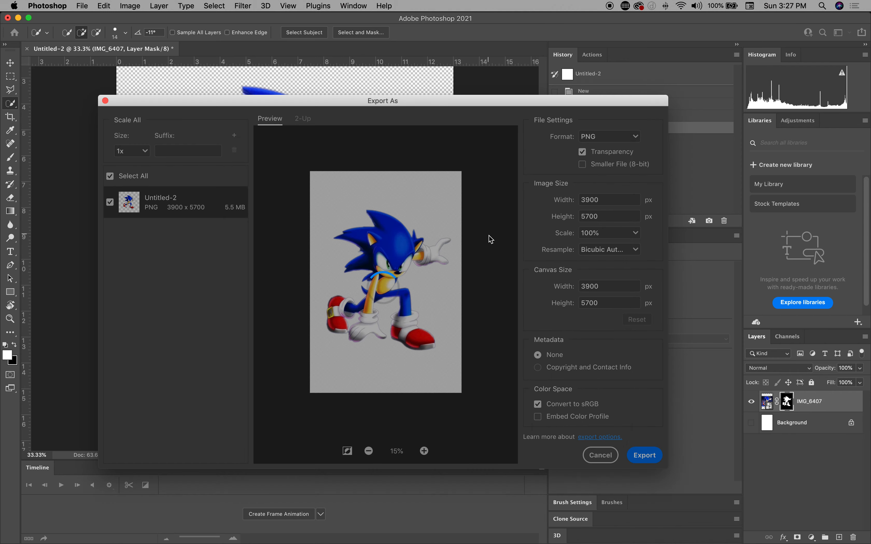
pyautogui.moveTo(604, 135)
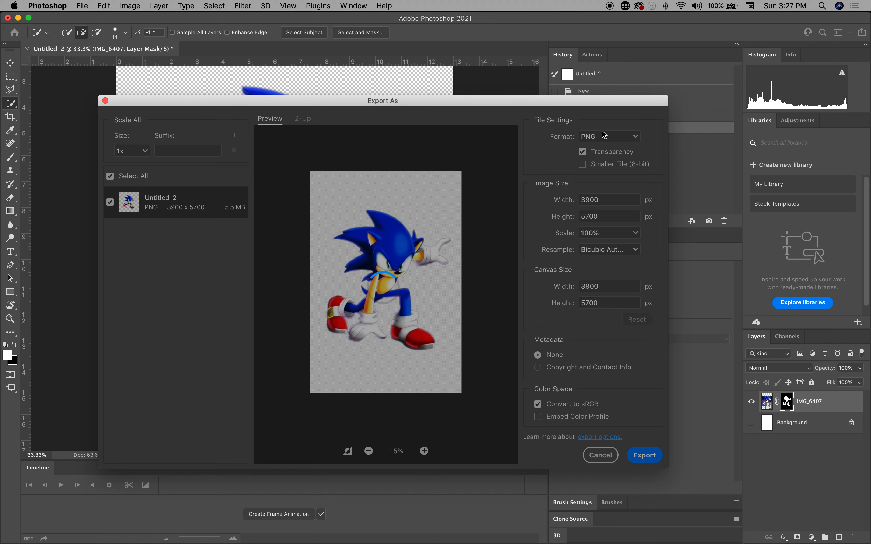
pyautogui.moveTo(583, 182)
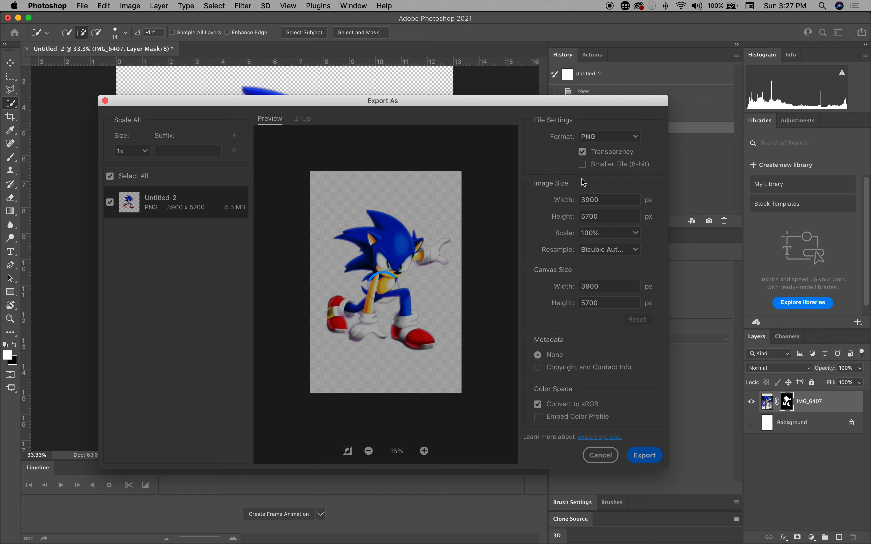
pyautogui.click(599, 456)
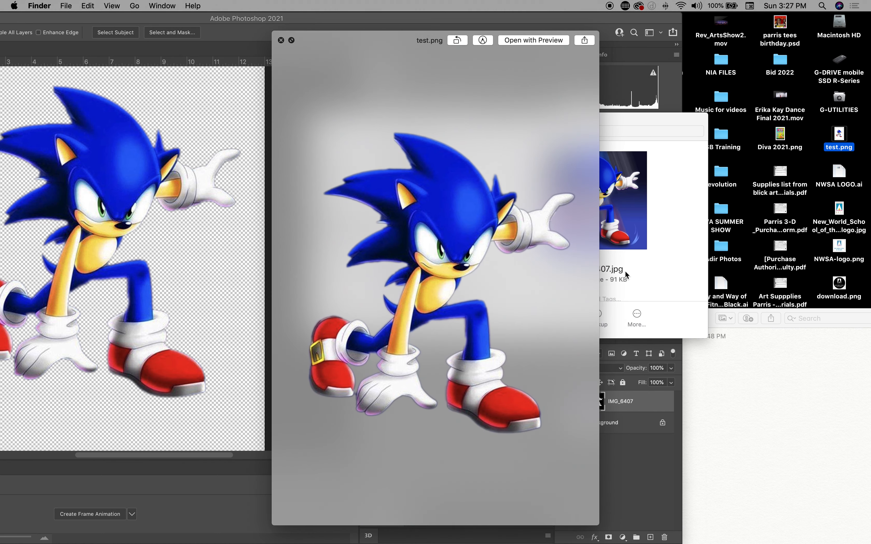
# - Dismiss the test.png Quick Look and offer Open With apps for Diva 2021.png on the desktop
pyautogui.click(281, 40)
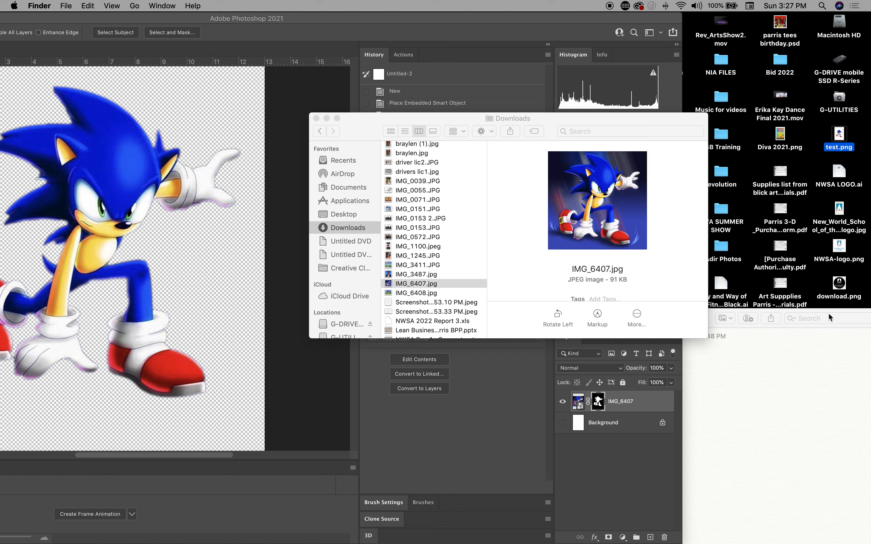
pyautogui.click(780, 134)
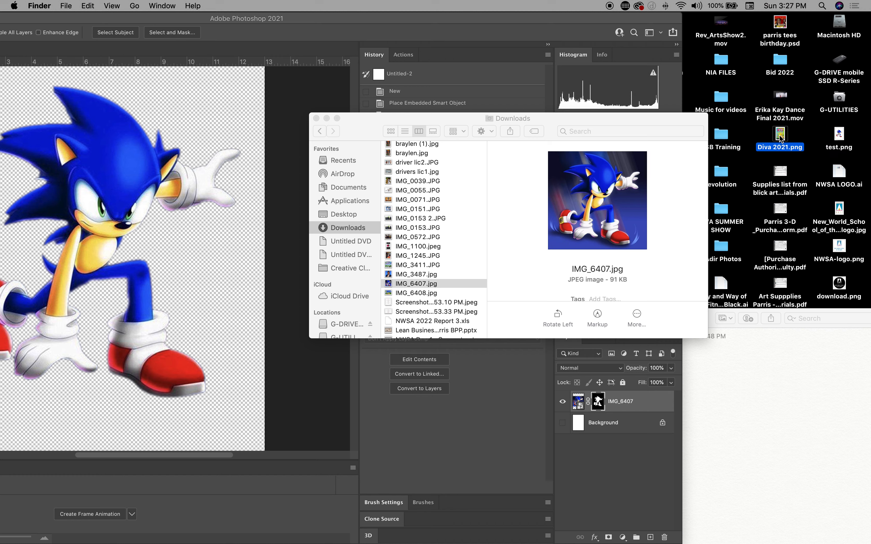
pyautogui.rightClick(779, 134)
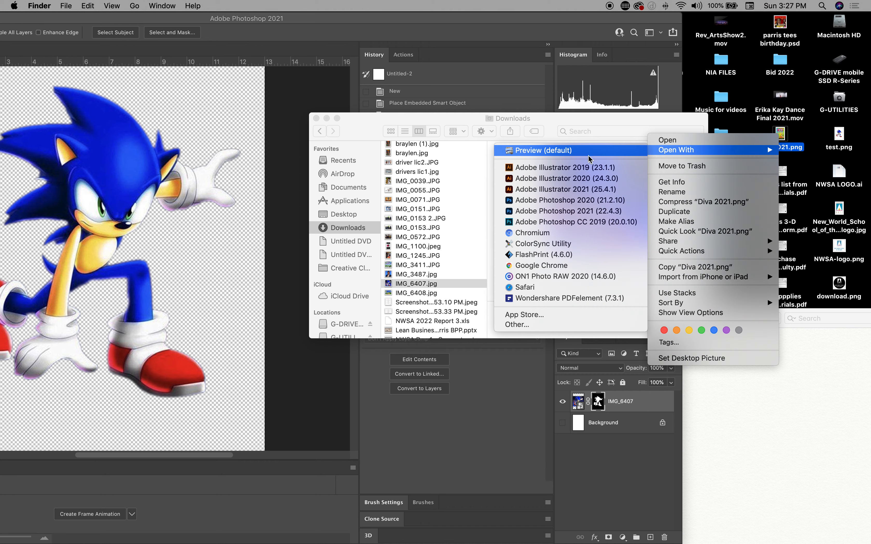